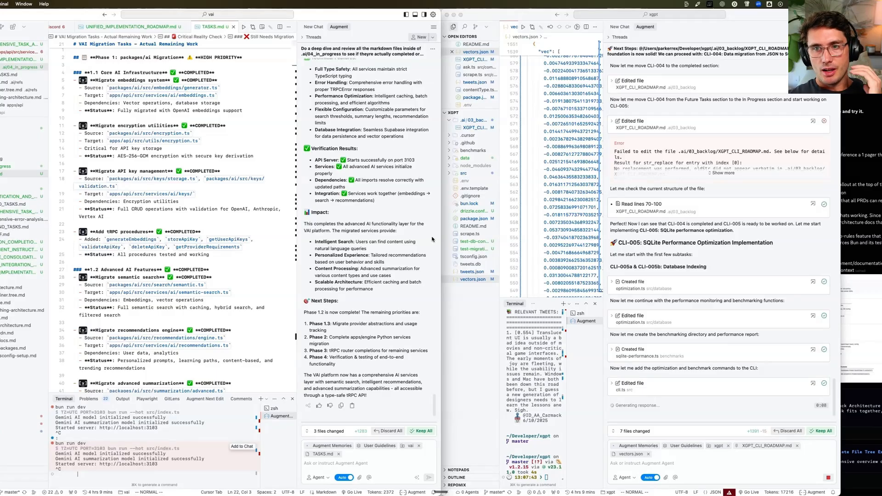
mouse_move(394, 234)
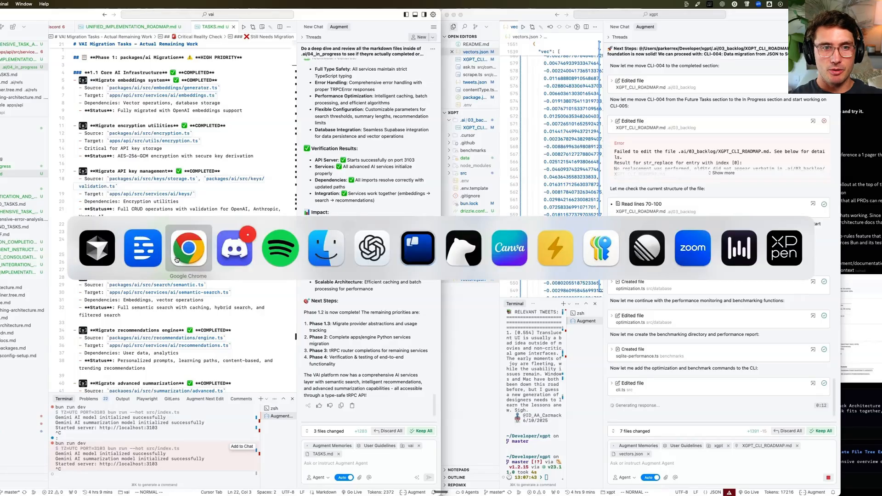
Bring Google Chrome with the Eraser board to the front from the app switcher.
left_click(188, 248)
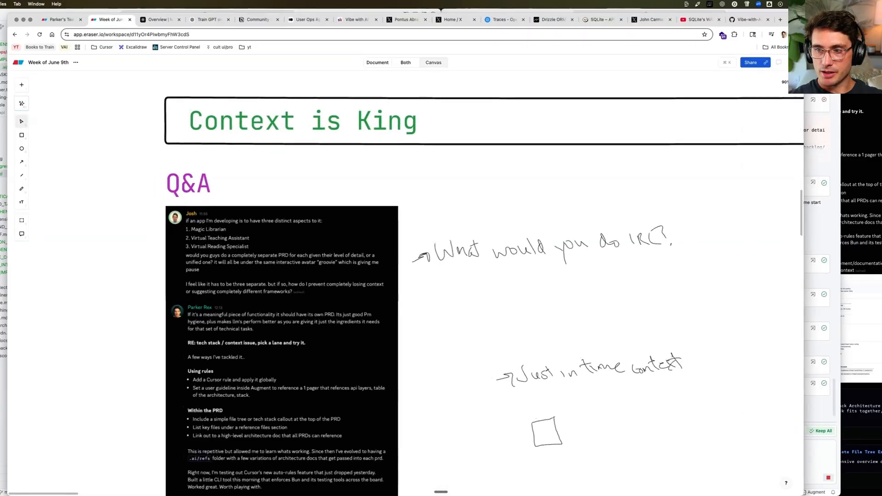
Bring the reply about tackling context into view and select the pen tool for freehand sketching.
scroll("down", 3)
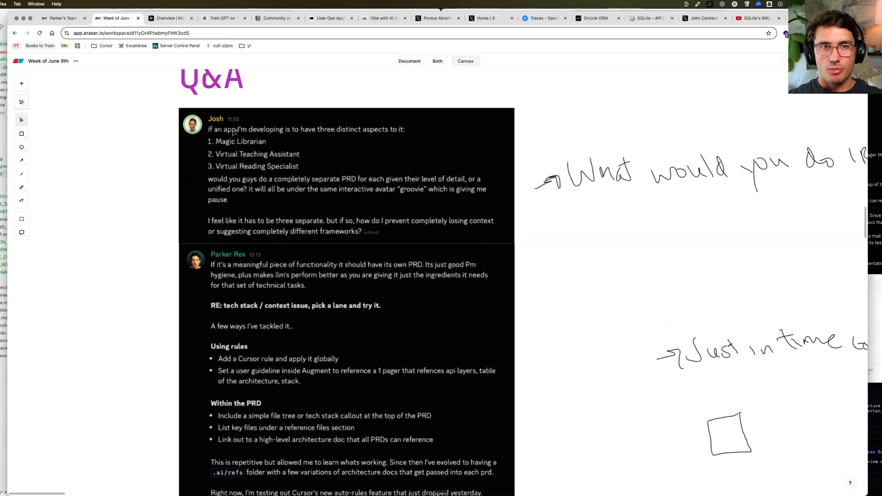
scroll("up", 3)
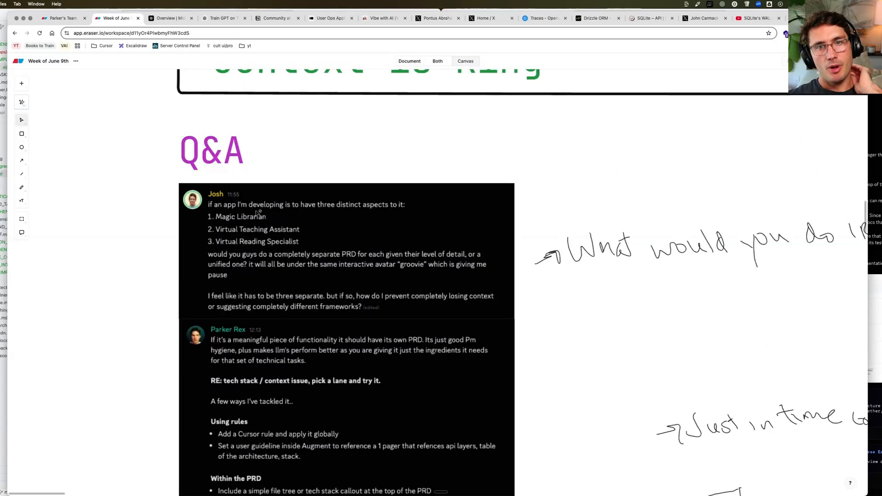
mouse_move(270, 226)
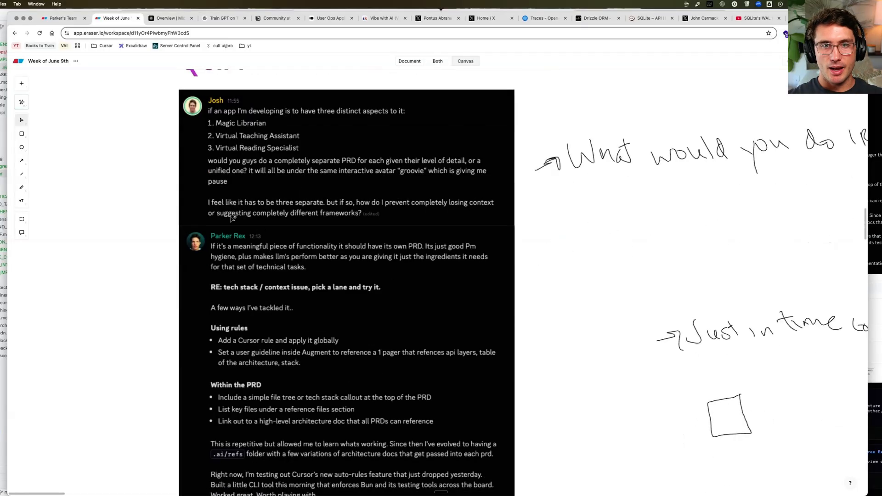
mouse_move(332, 184)
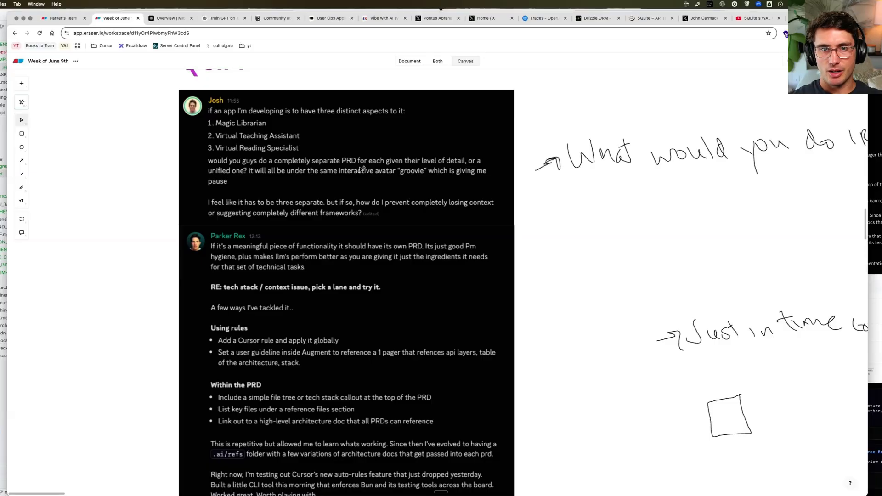
scroll("down", 3)
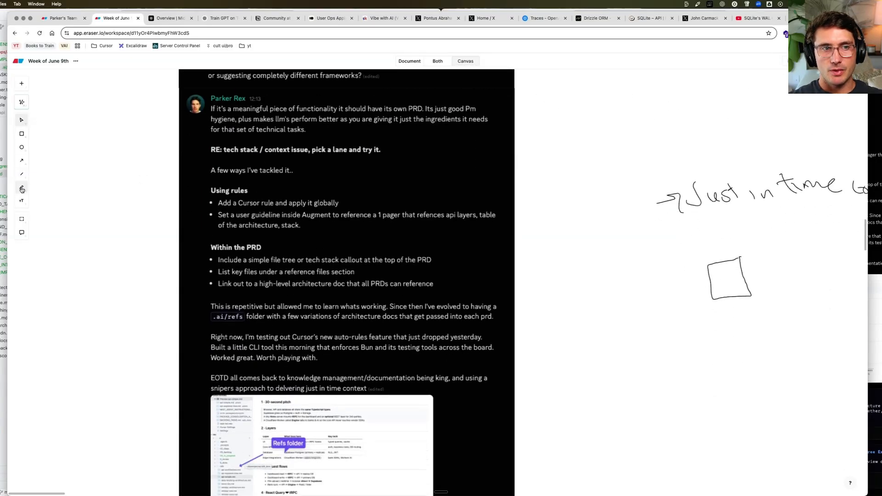
left_click(21, 187)
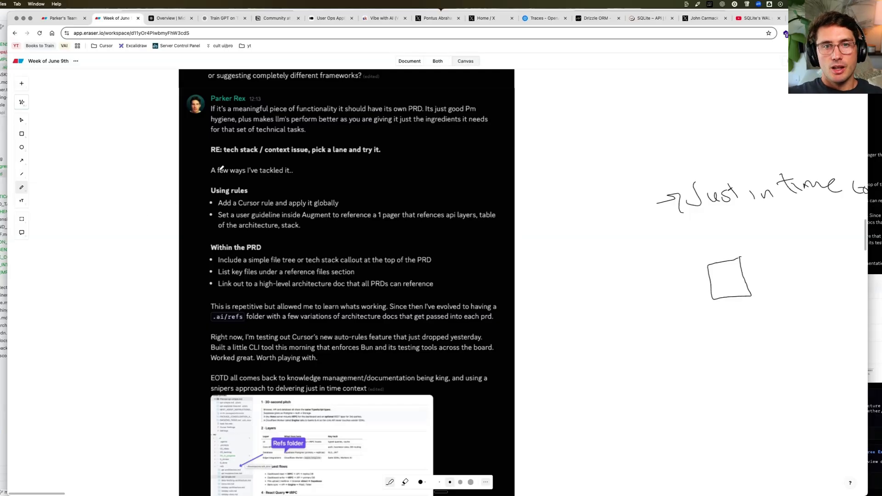
mouse_move(332, 102)
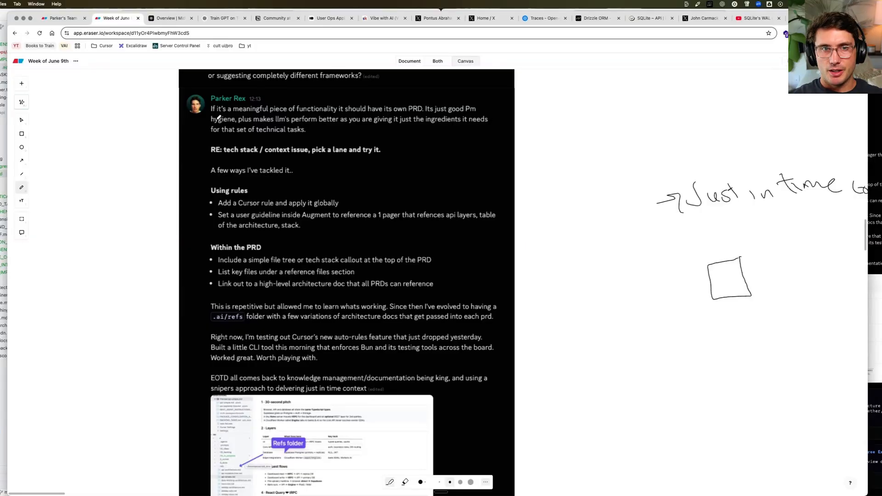
mouse_move(194, 383)
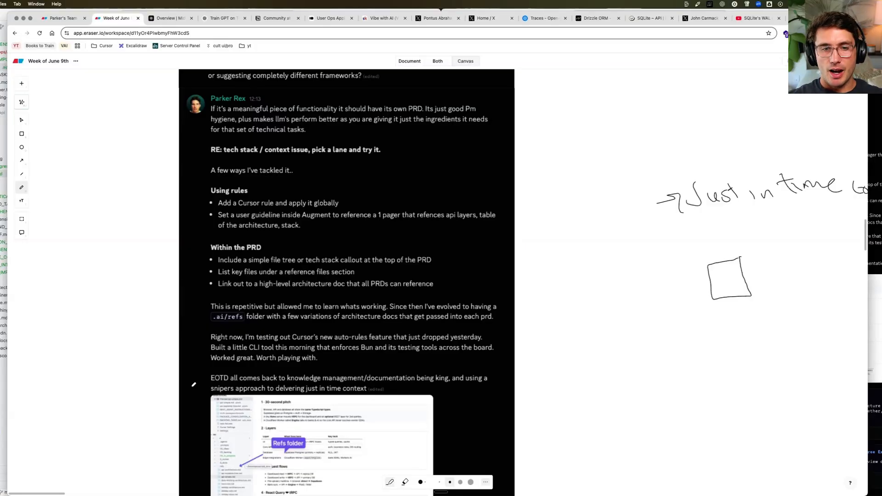
Sketch the Business/Engineering/Design triangle with PM Why/What and Dev How notes in yellow.
left_click(419, 482)
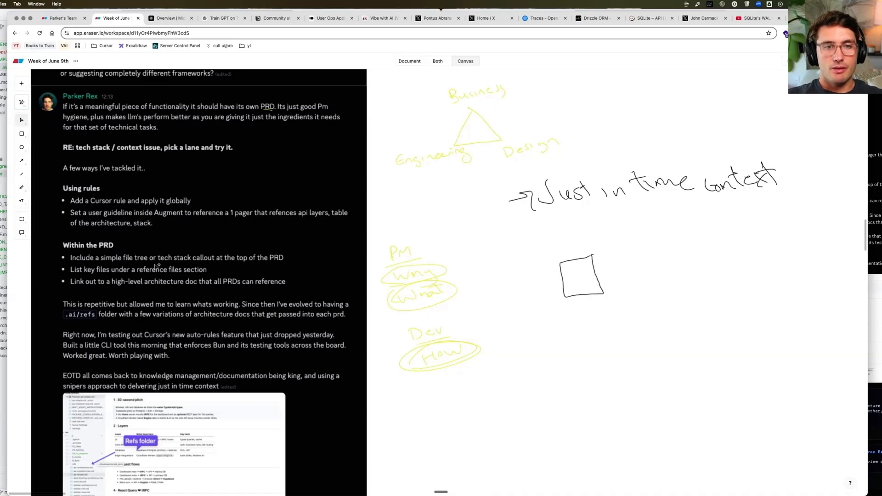
mouse_move(185, 297)
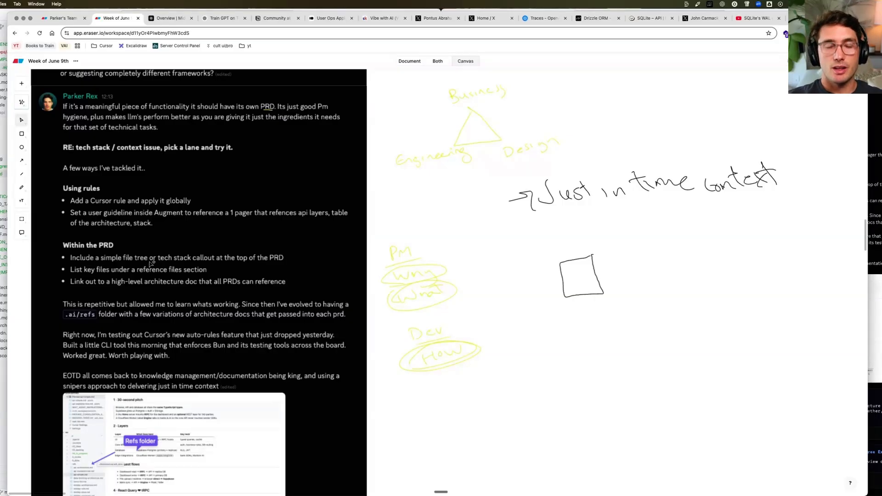
mouse_move(254, 269)
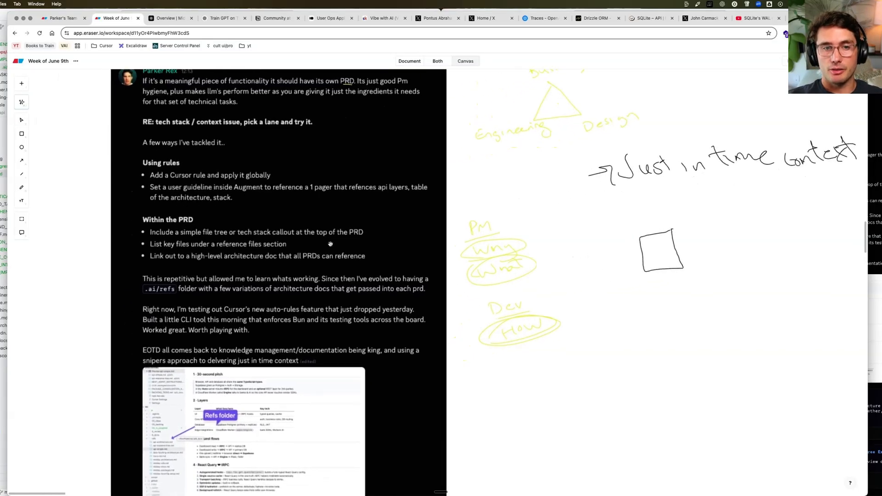
Scroll up and down through the reply on the canvas before returning to Cursor.
scroll("down", 3)
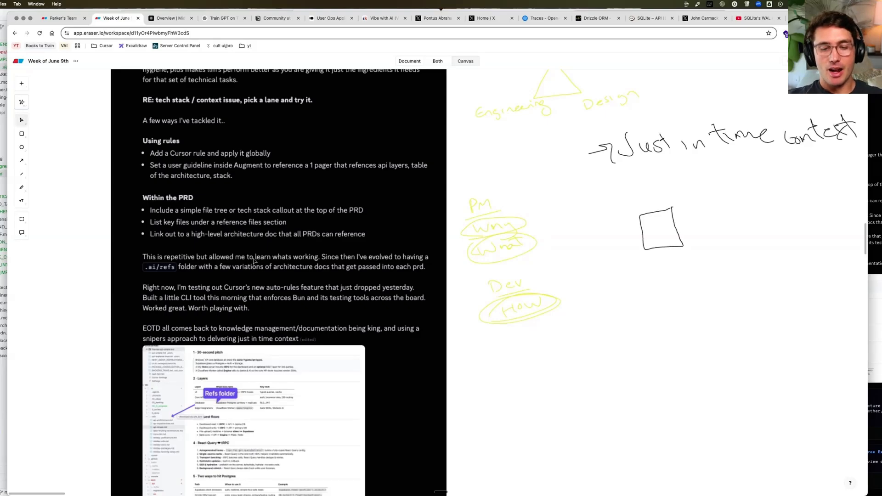
mouse_move(247, 247)
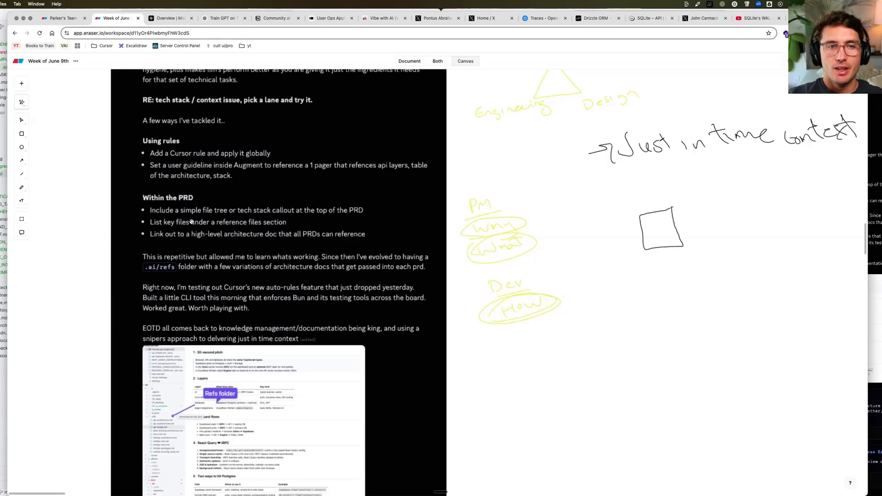
scroll("up", 3)
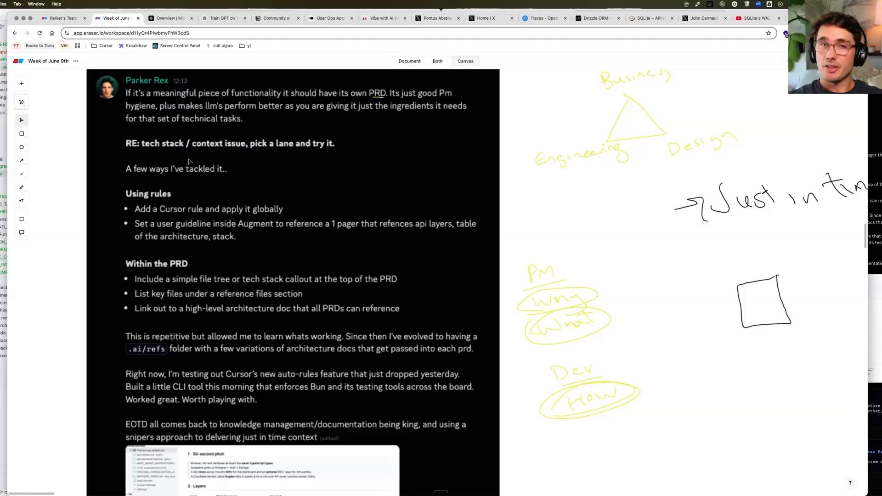
mouse_move(122, 141)
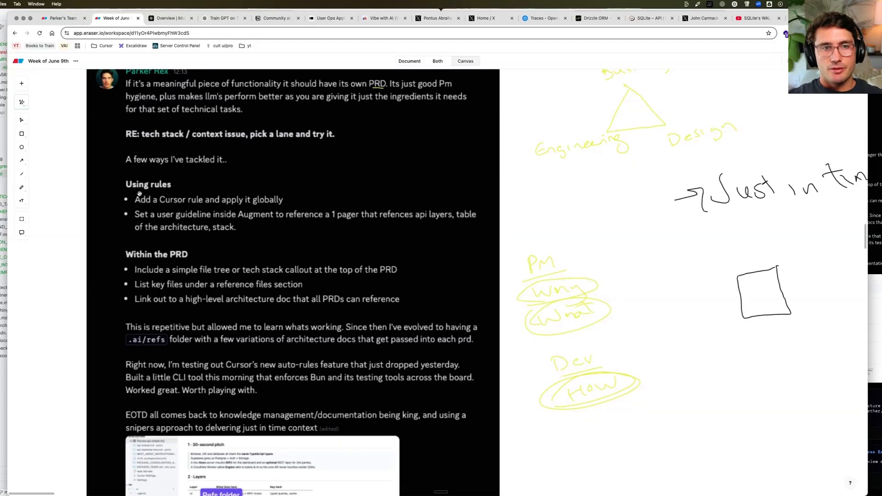
scroll("down", 3)
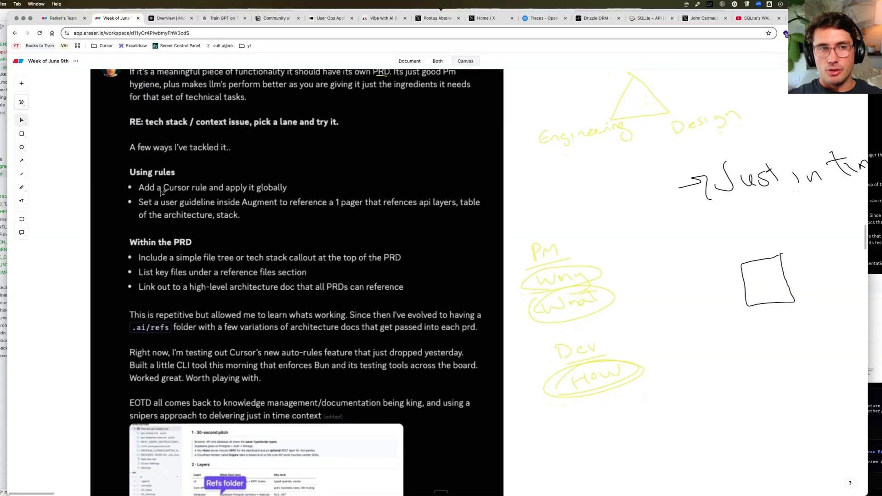
scroll("down", 3)
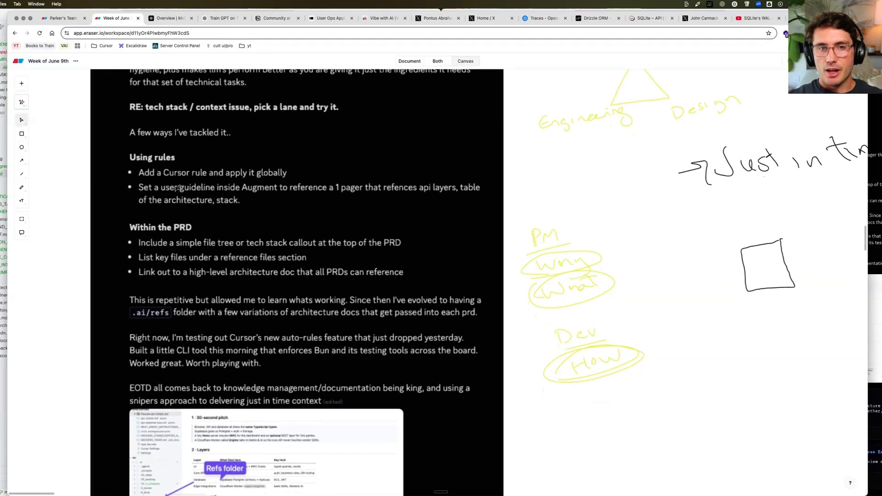
scroll("up", 3)
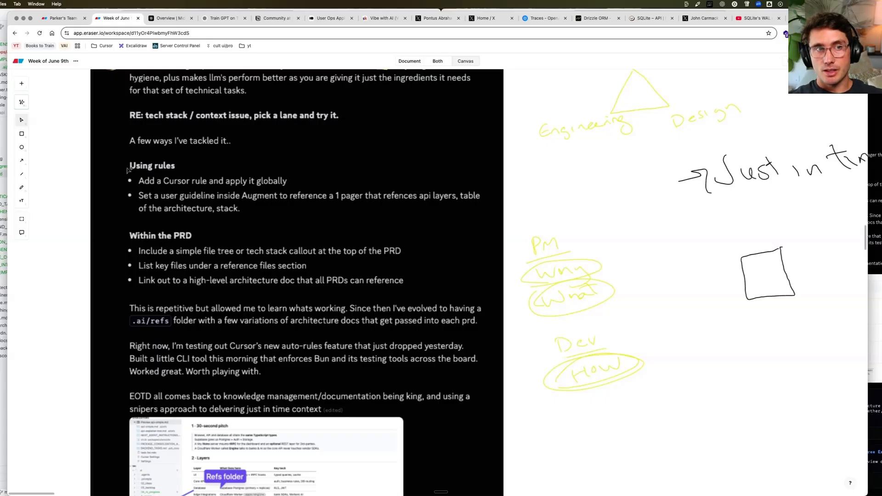
mouse_move(140, 225)
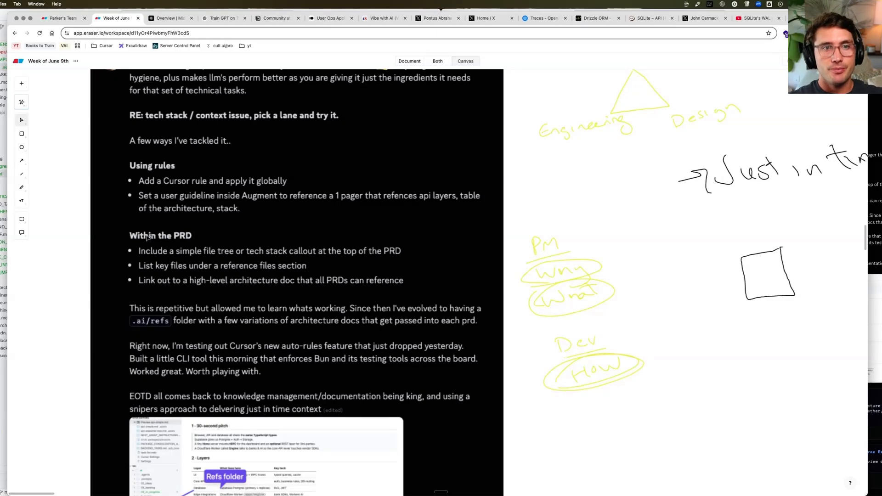
scroll("down", 3)
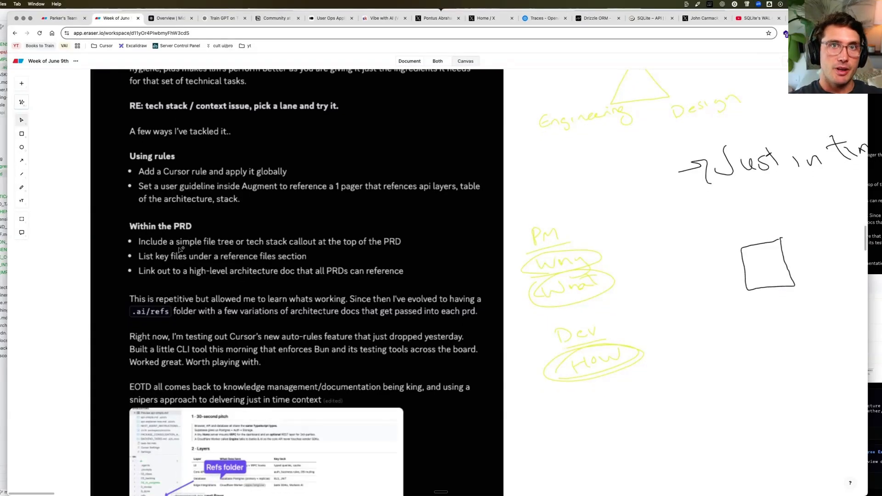
mouse_move(157, 204)
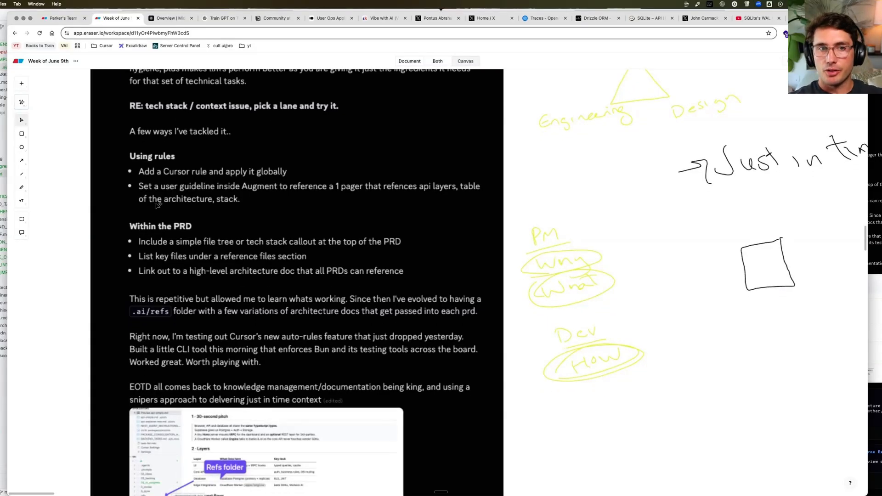
scroll("up", 3)
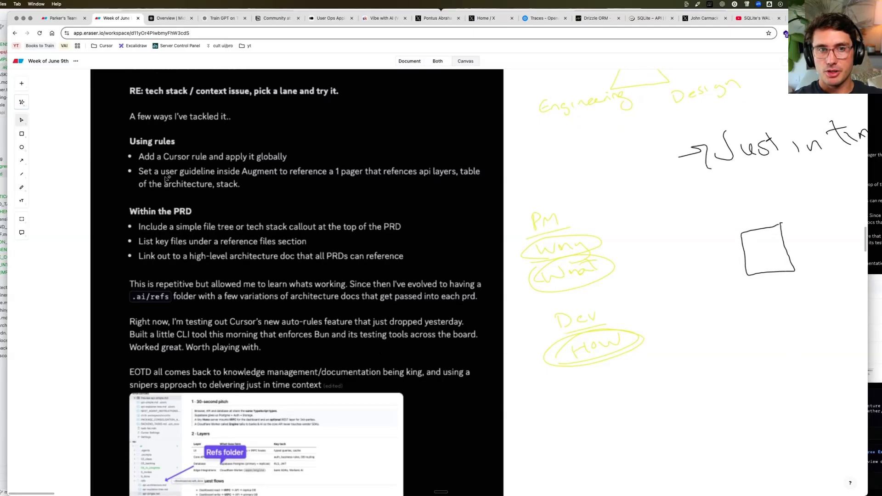
scroll("down", 3)
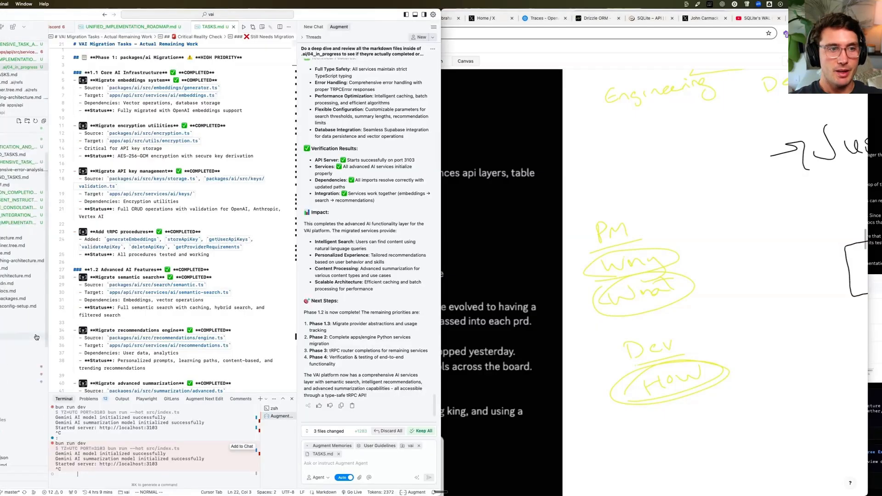
Review the AI Agent Coding Guidelines file in Cursor, scrolling through its rules.
left_click(188, 26)
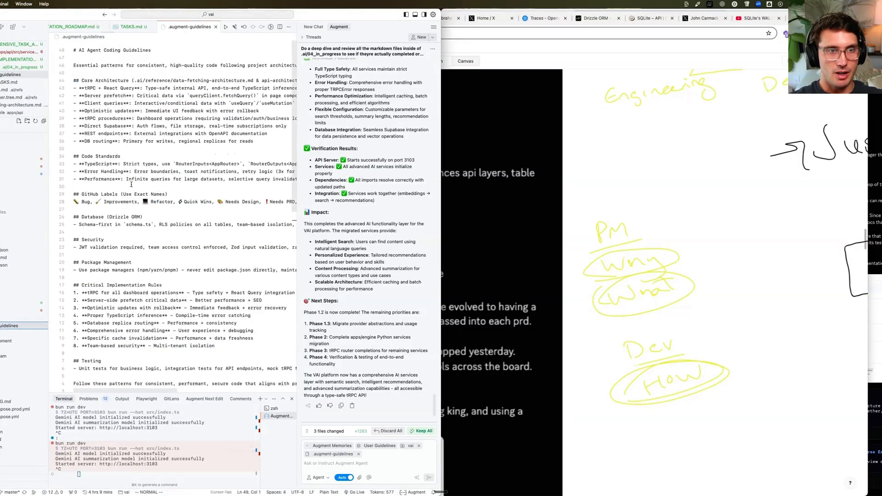
scroll("down", 3)
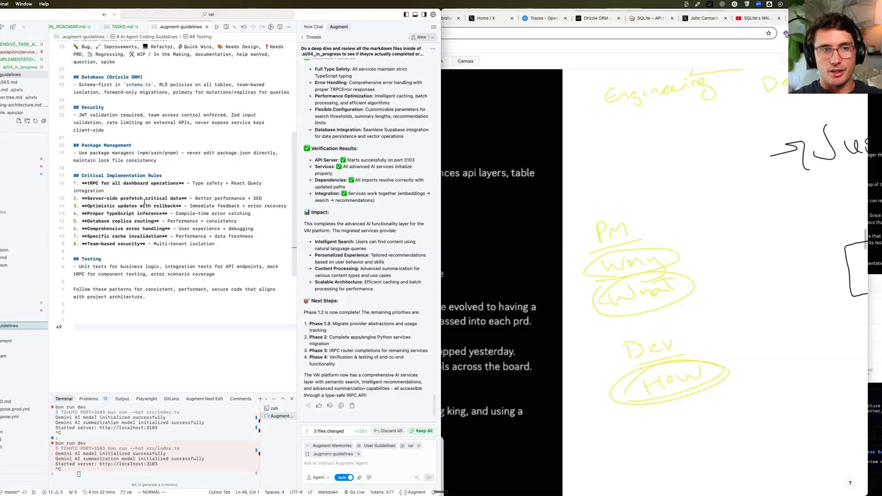
scroll("up", 3)
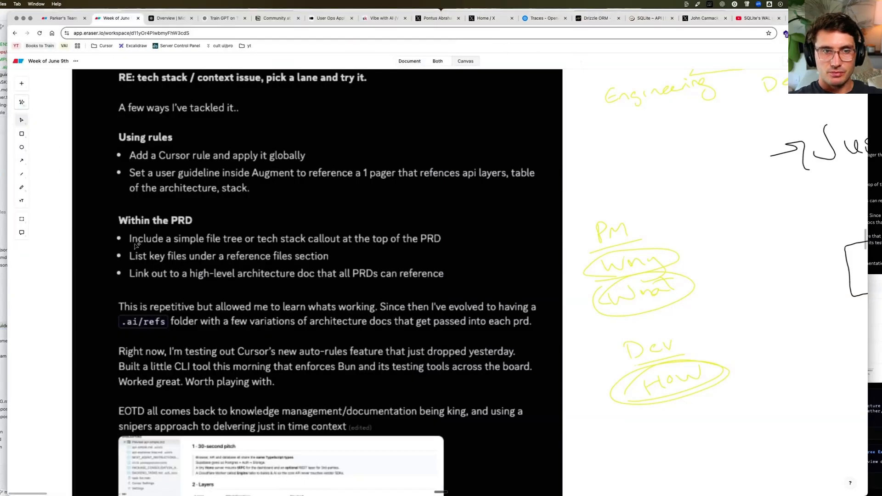
mouse_move(144, 233)
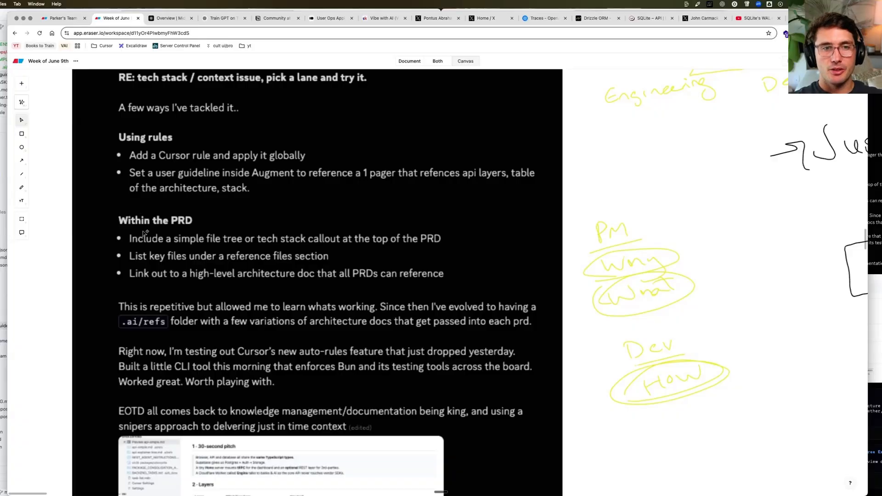
mouse_move(340, 153)
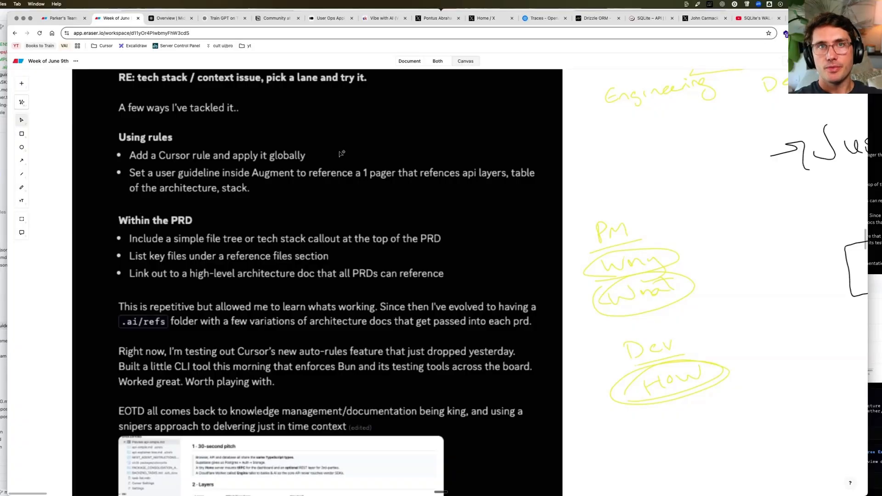
mouse_move(231, 204)
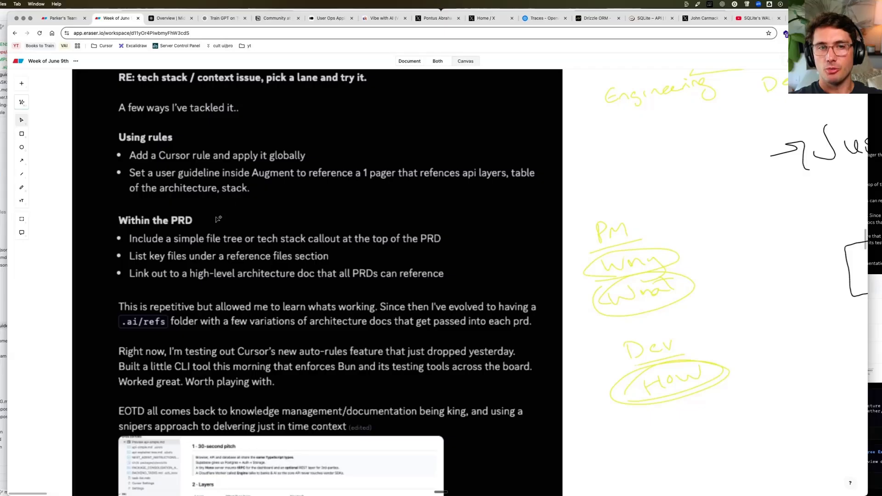
Underline key phrases in the Within the PRD bullets and the following paragraph with the pen.
scroll("down", 3)
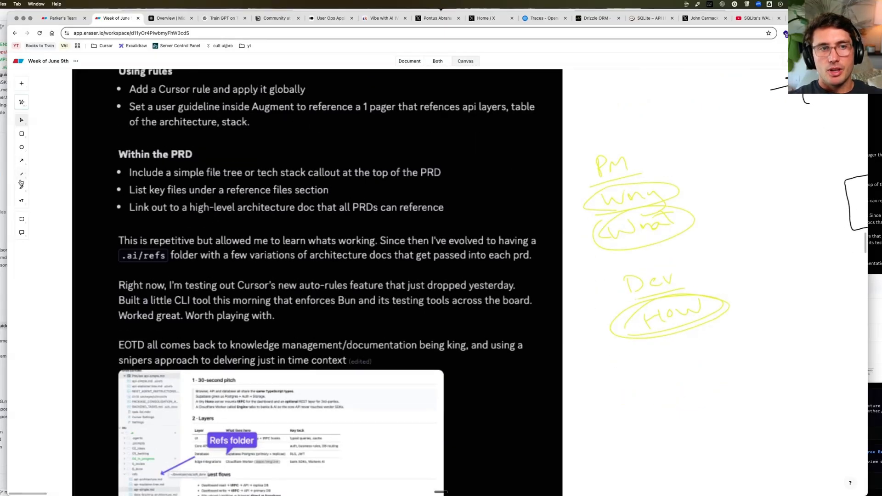
left_click(21, 187)
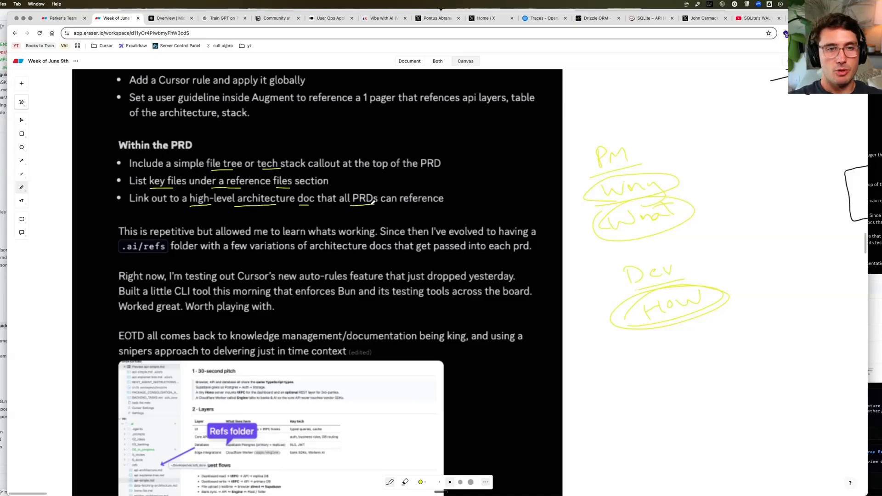
scroll("up", 3)
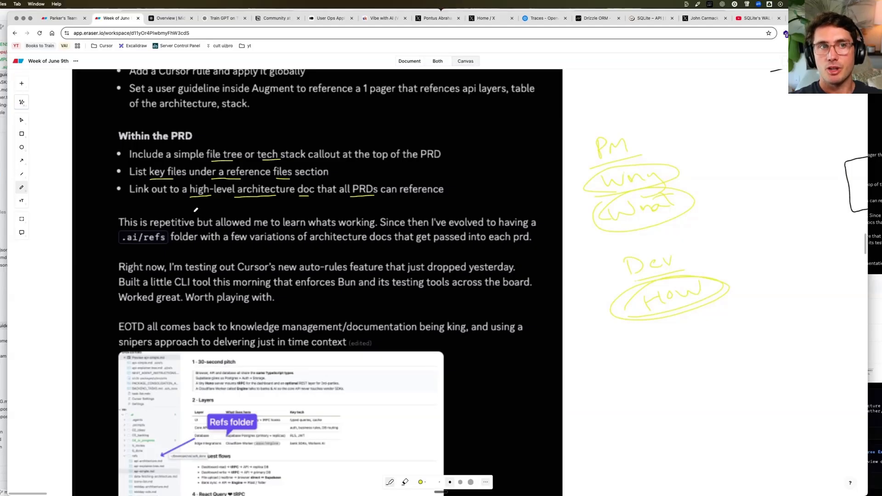
scroll("up", 3)
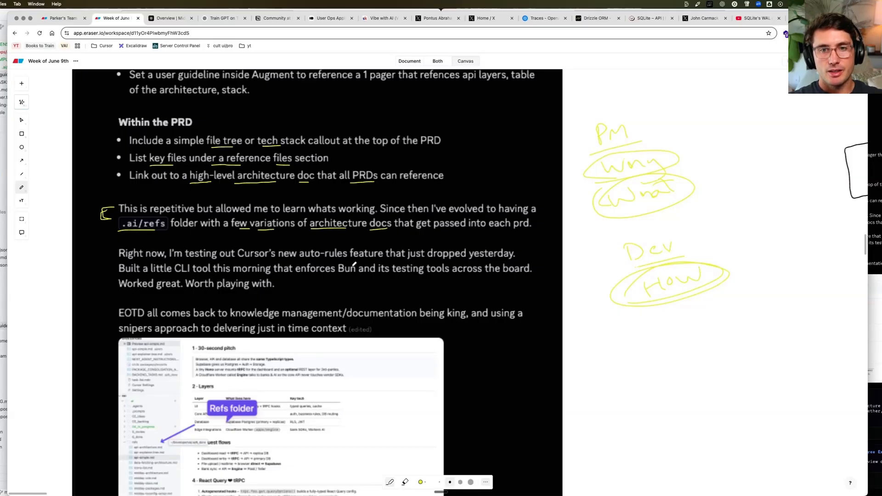
scroll("down", 3)
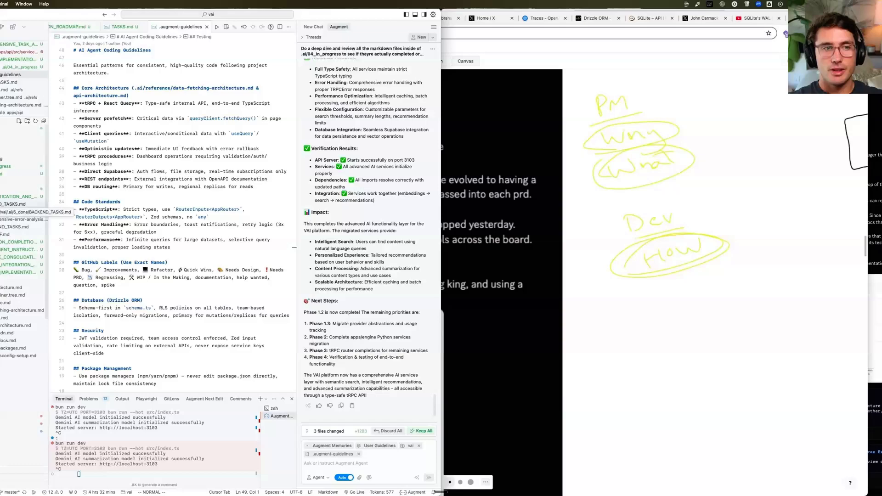
Show api-architecture.md as a rendered preview of the Midday architecture guide.
left_click(19, 287)
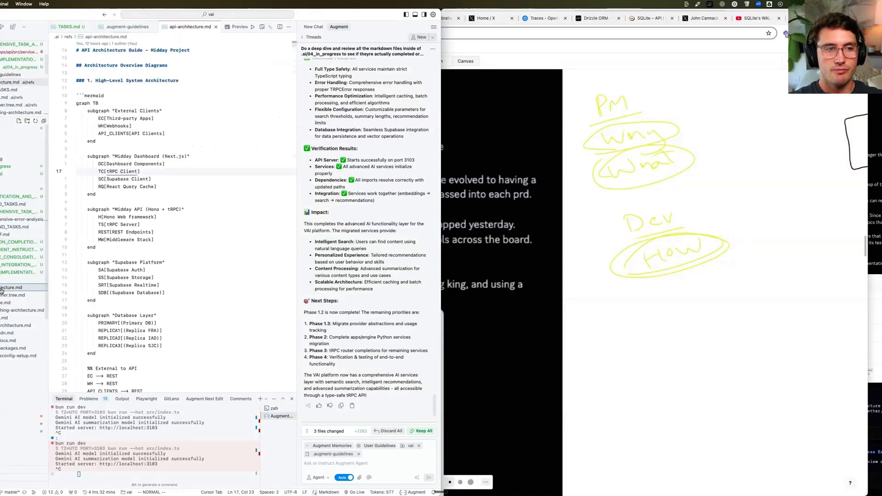
left_click(239, 27)
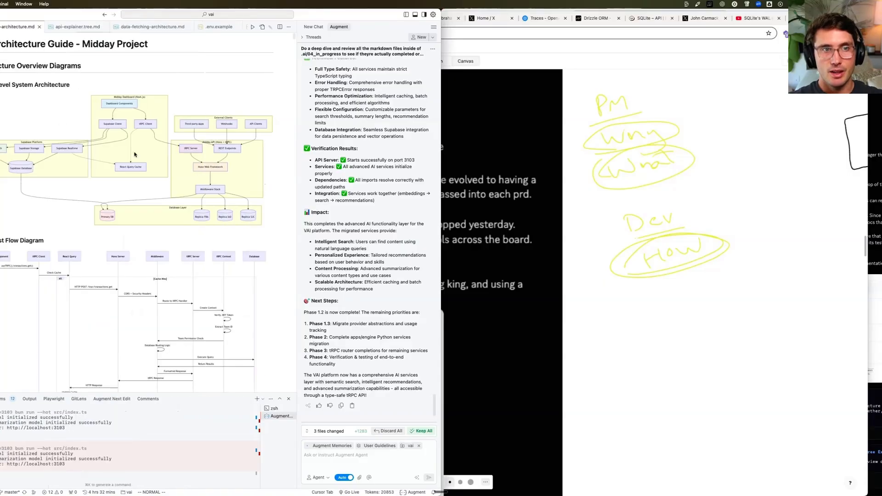
mouse_move(33, 102)
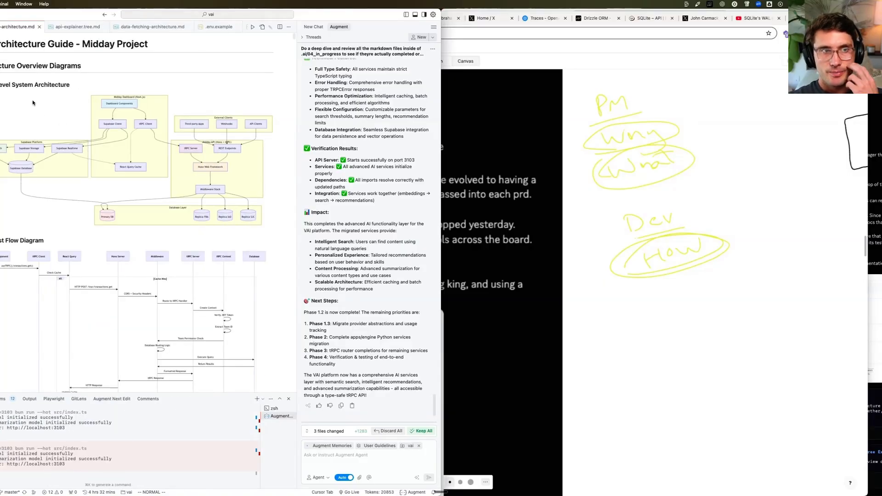
mouse_move(177, 214)
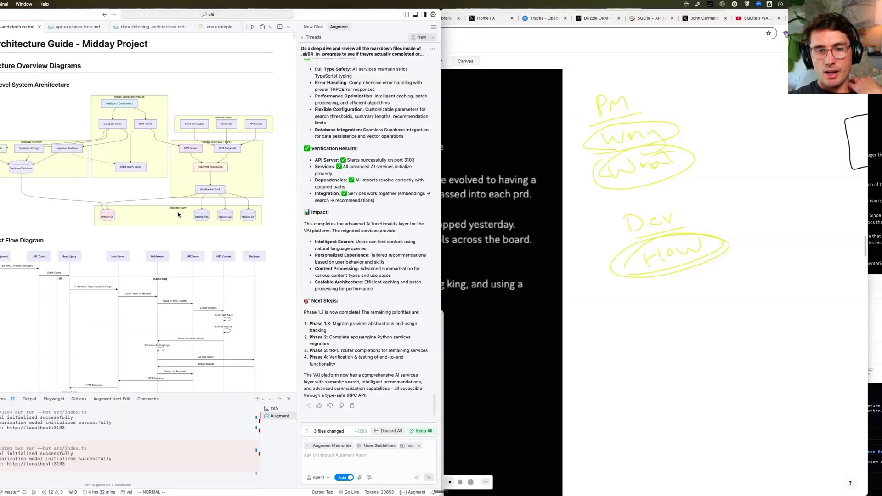
mouse_move(82, 135)
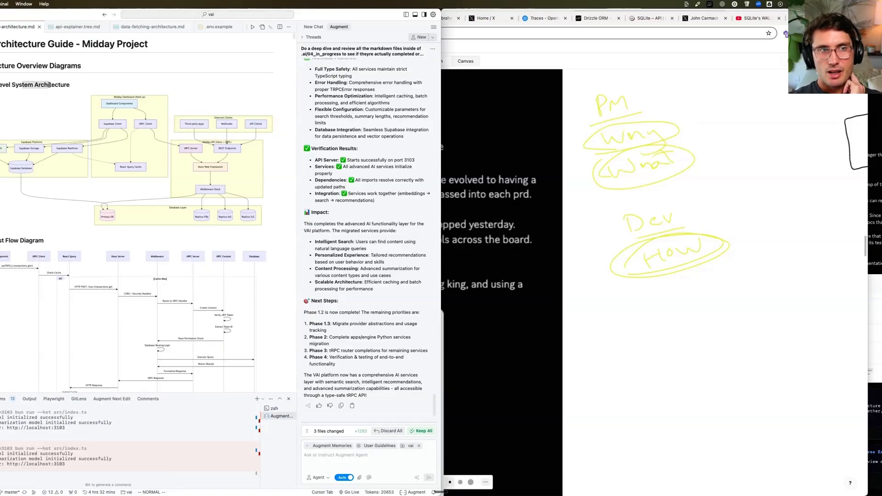
scroll("up", 3)
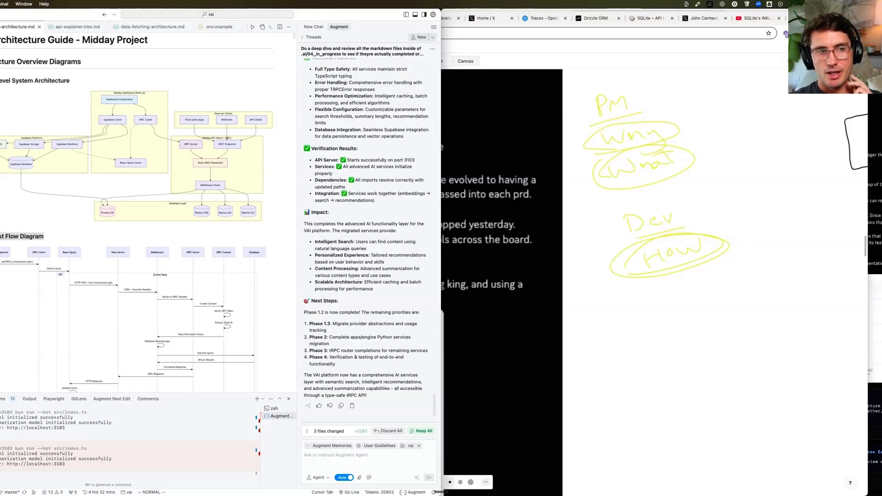
scroll("down", 3)
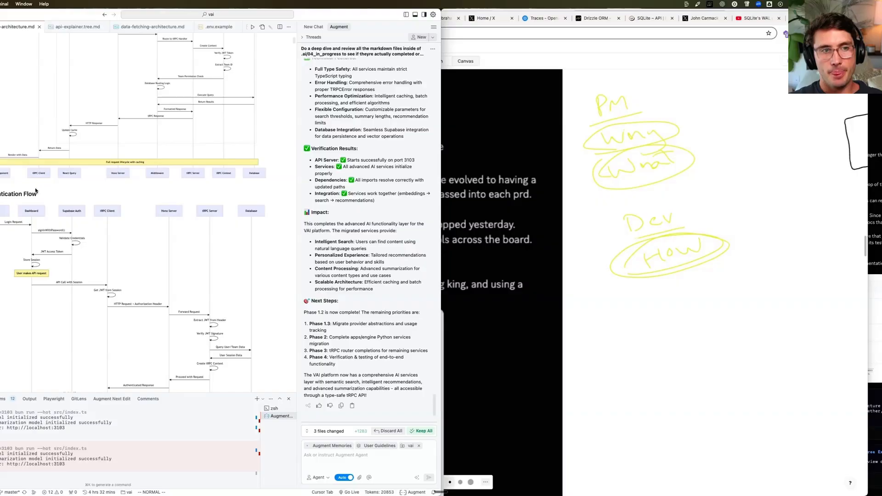
Scroll through the architecture diagrams and components summary, then back toward the top.
scroll("down", 3)
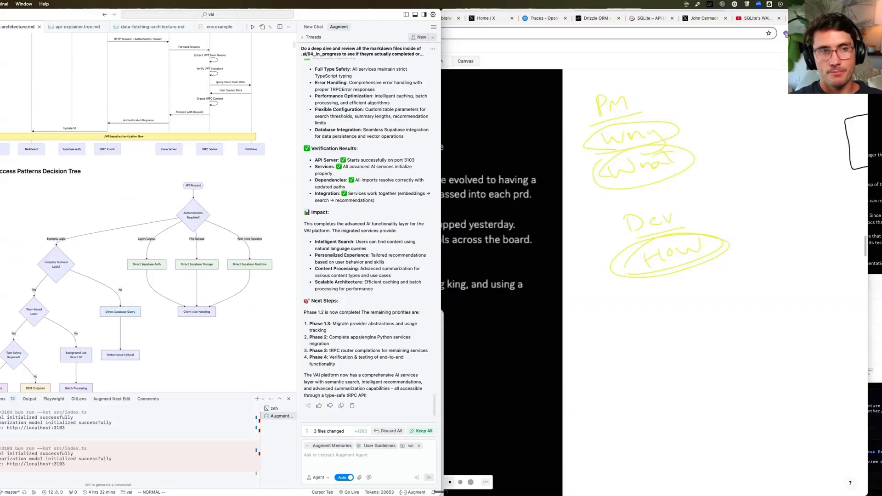
scroll("down", 3)
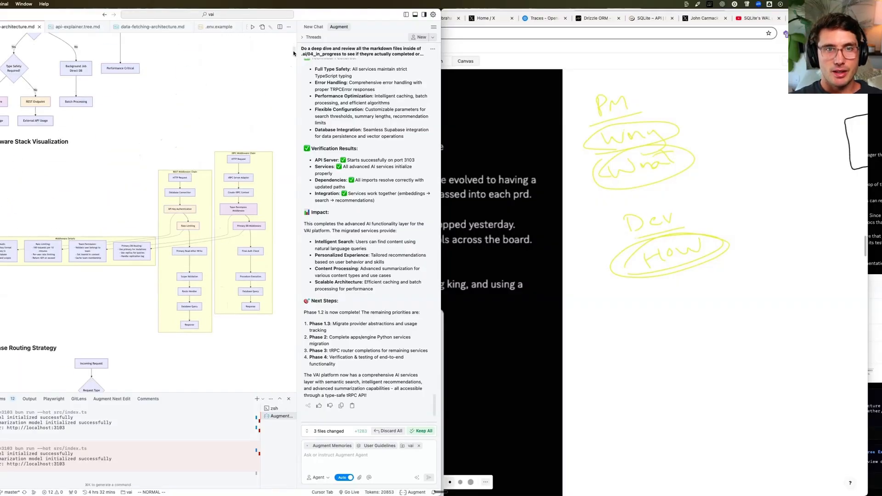
scroll("down", 3)
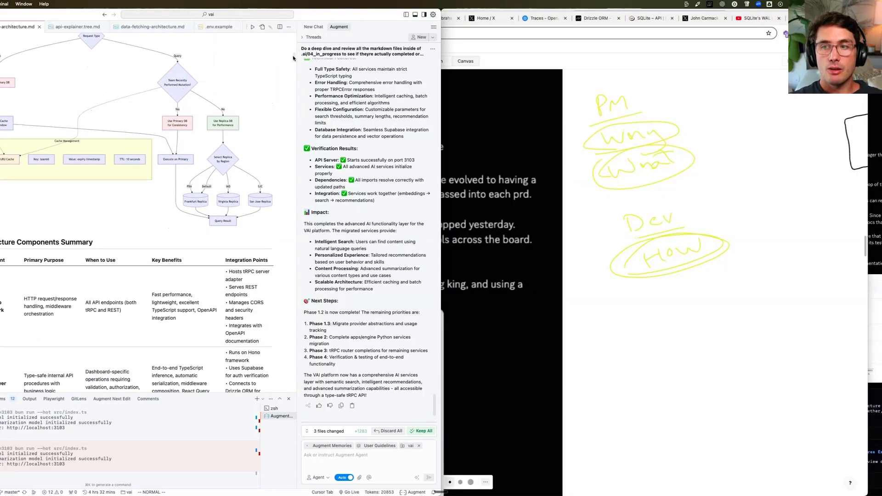
scroll("down", 3)
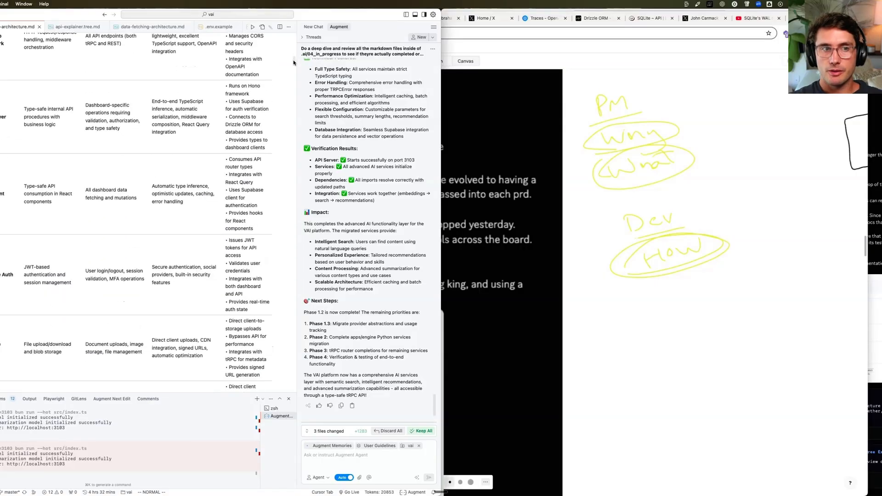
scroll("up", 3)
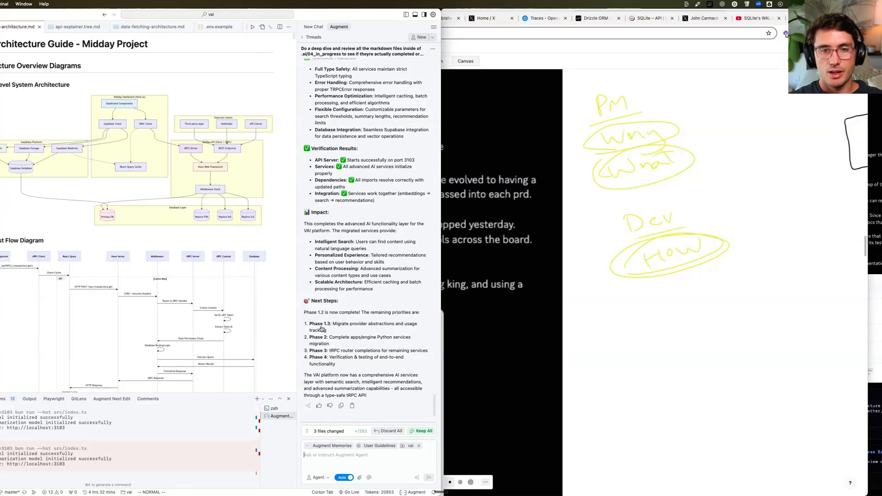
Send the Augment agent a request to deep-dive phase 1.3, complete it and keep the task list updated.
type("Cont")
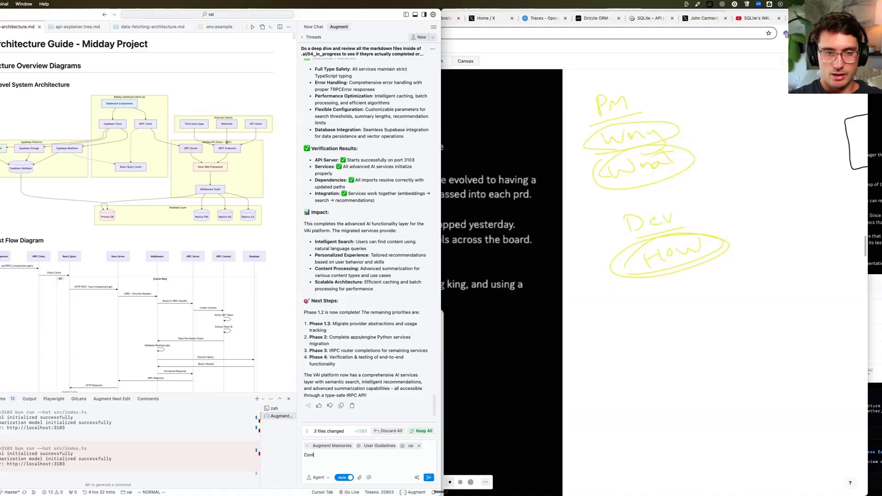
type("Do a deep")
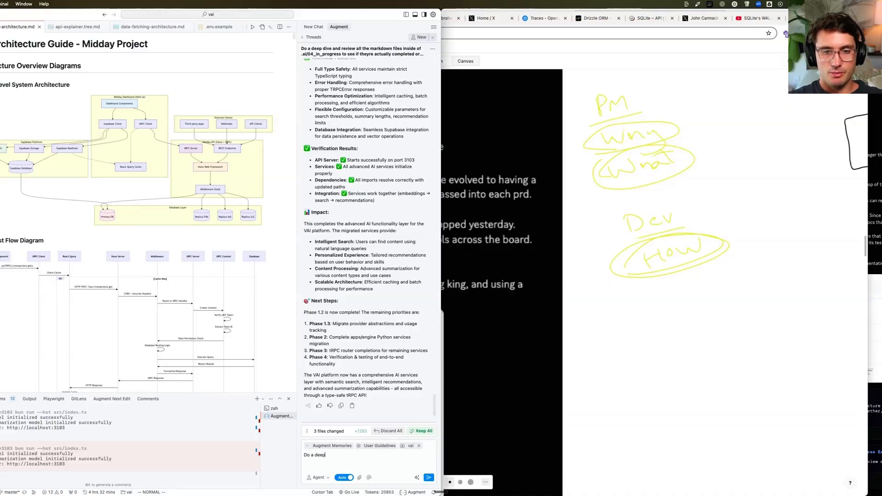
type("dive on the phase")
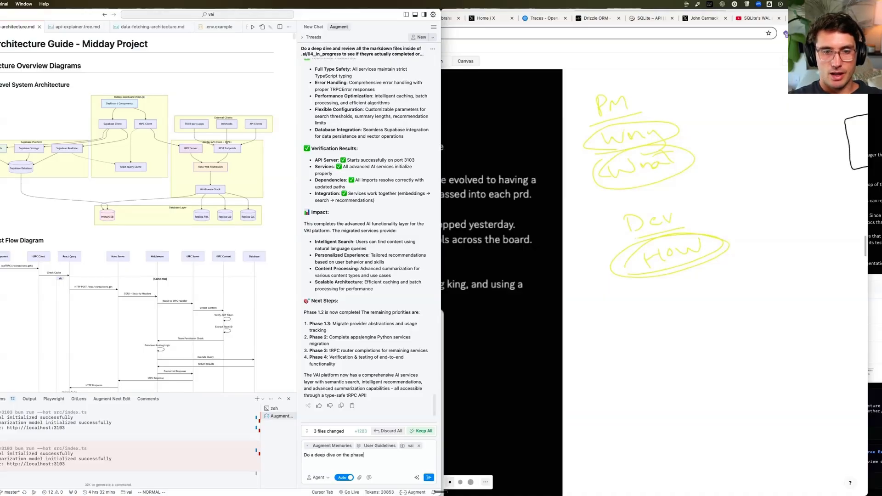
type("1.3 and complete, e")
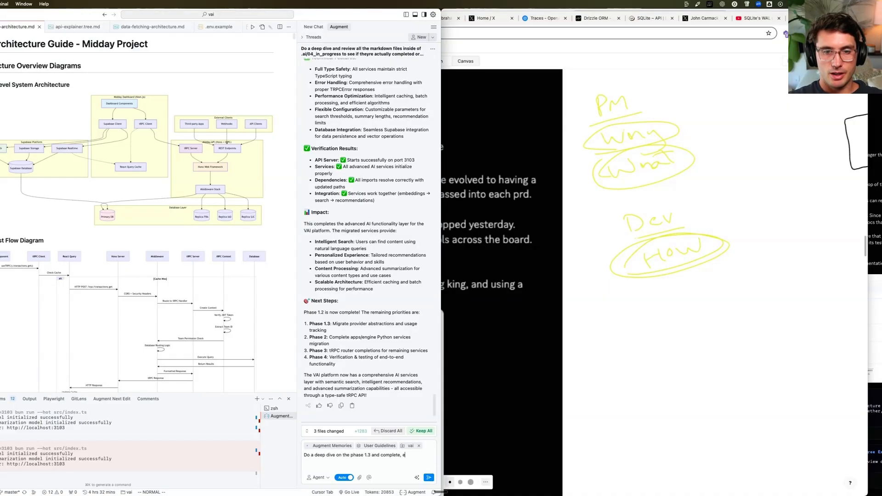
type("nsure our task list is")
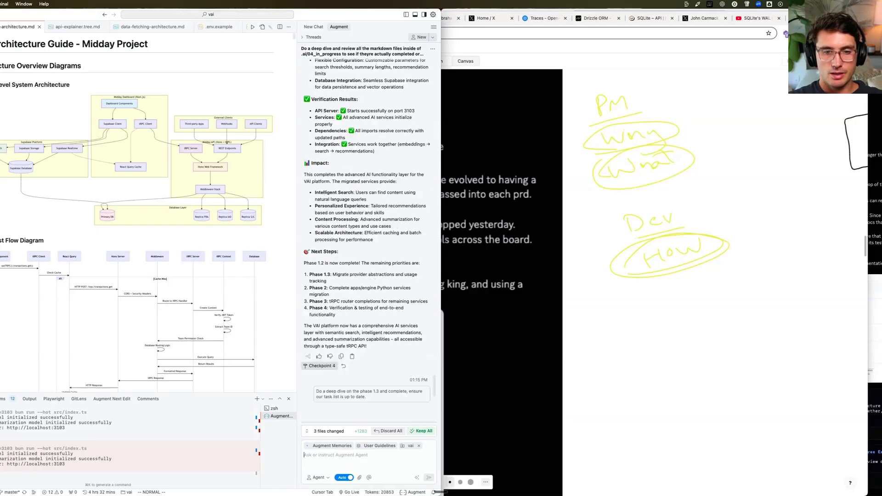
left_click(429, 477)
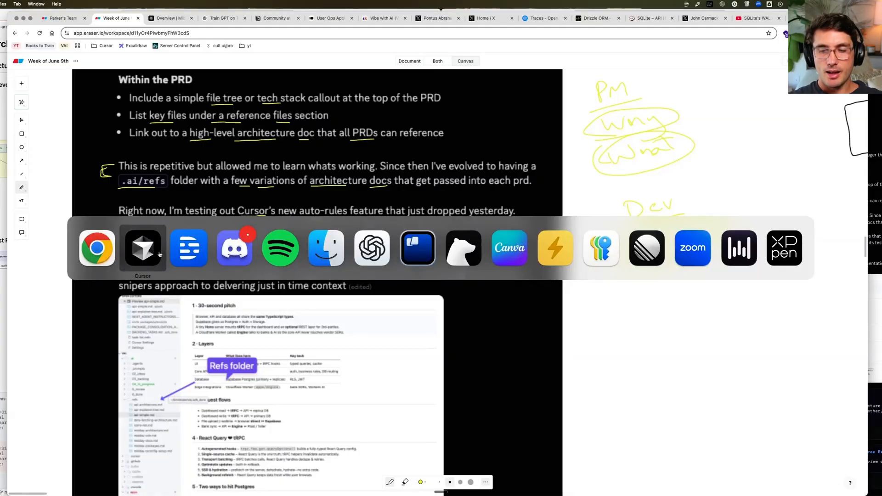
Review the .cursor/rules Bun-instead-of-Node rule file in Cursor, then return to the browser.
left_click(143, 248)
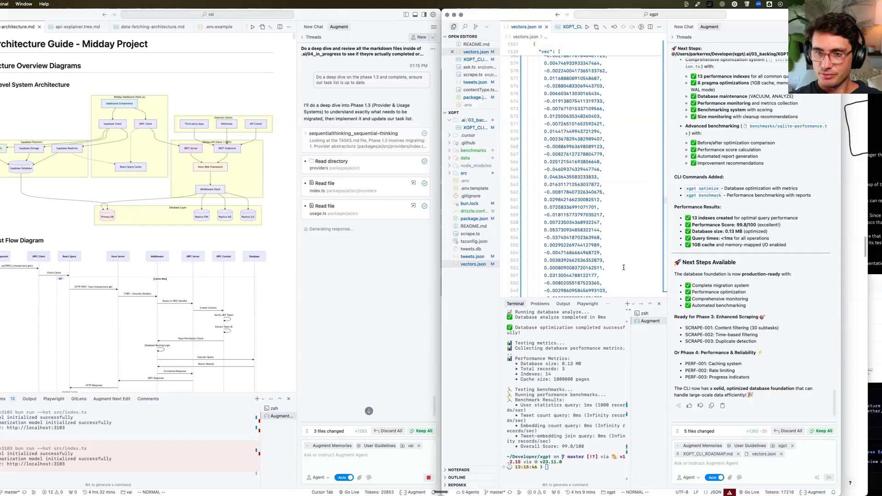
mouse_move(467, 135)
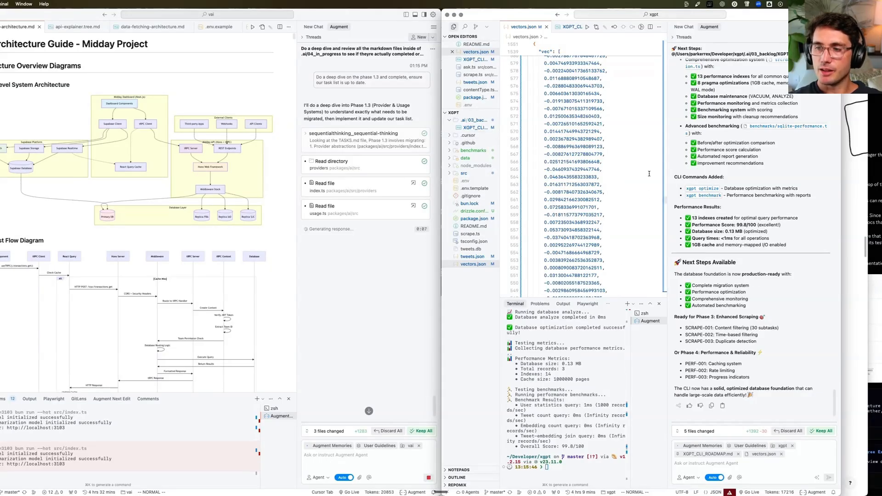
left_click(467, 135)
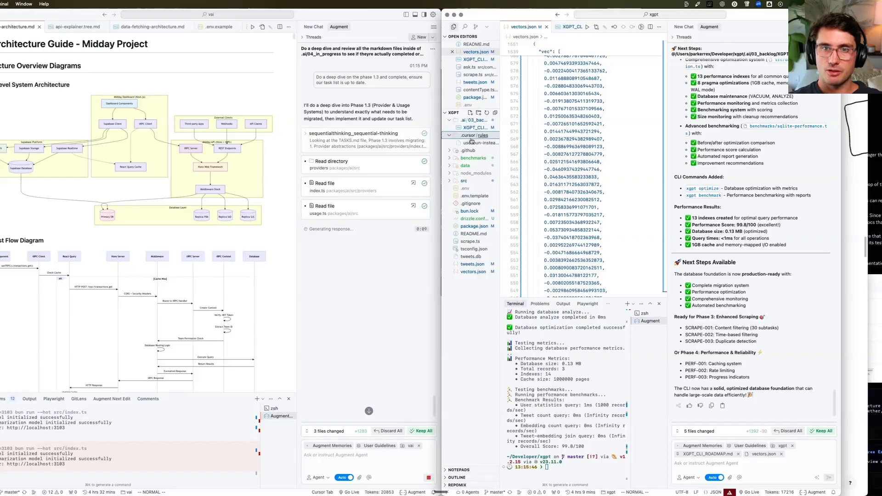
left_click(480, 135)
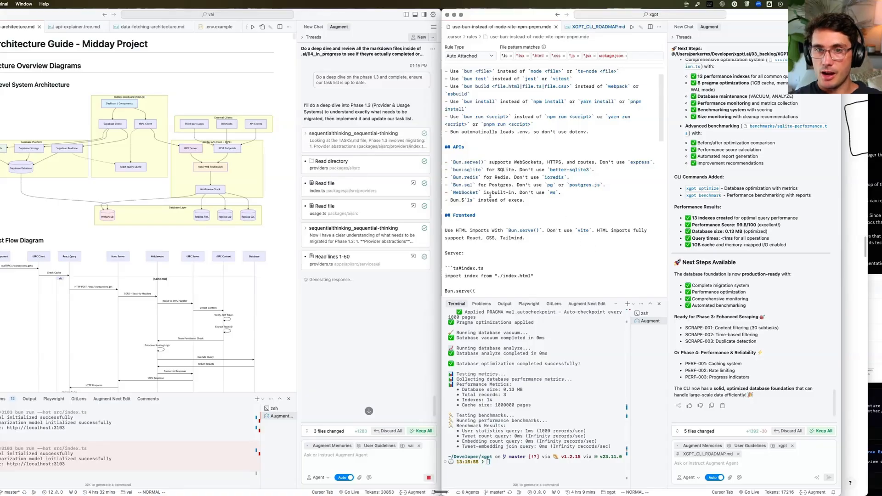
scroll("down", 3)
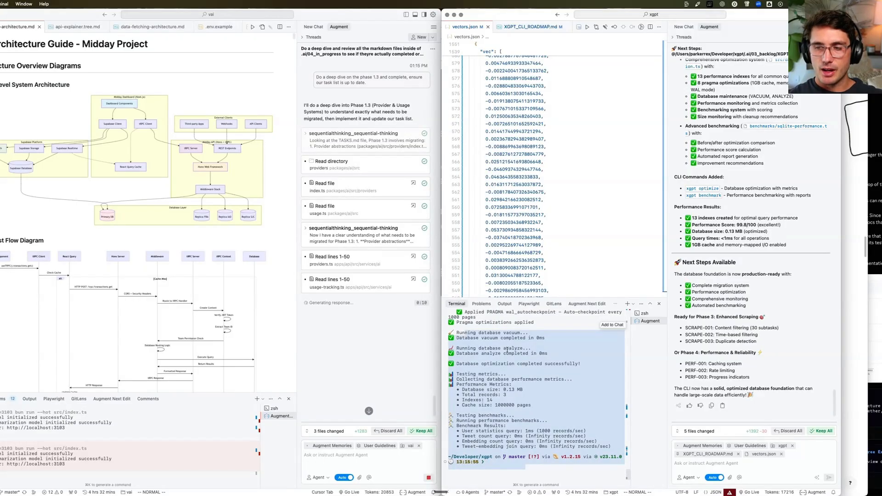
mouse_move(188, 247)
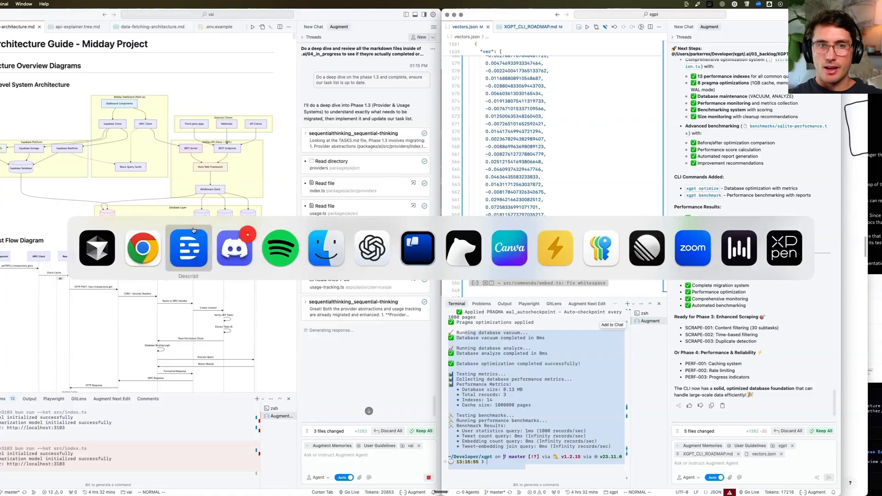
left_click(142, 248)
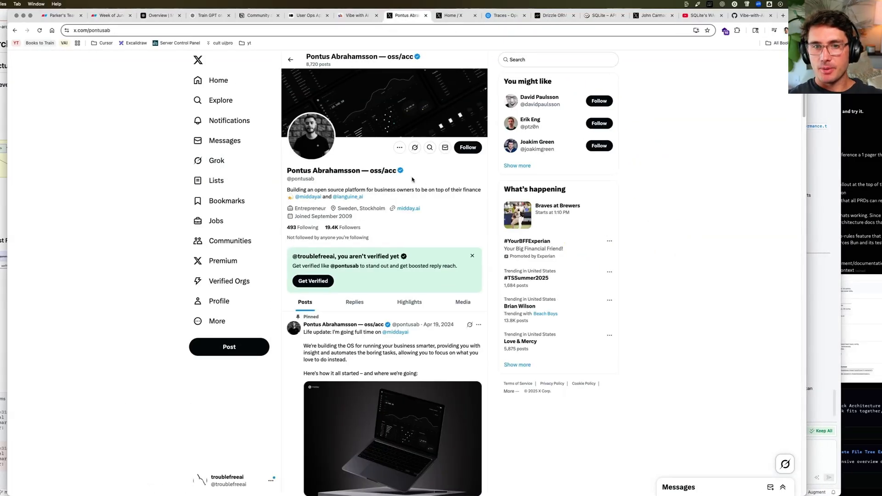
mouse_move(414, 147)
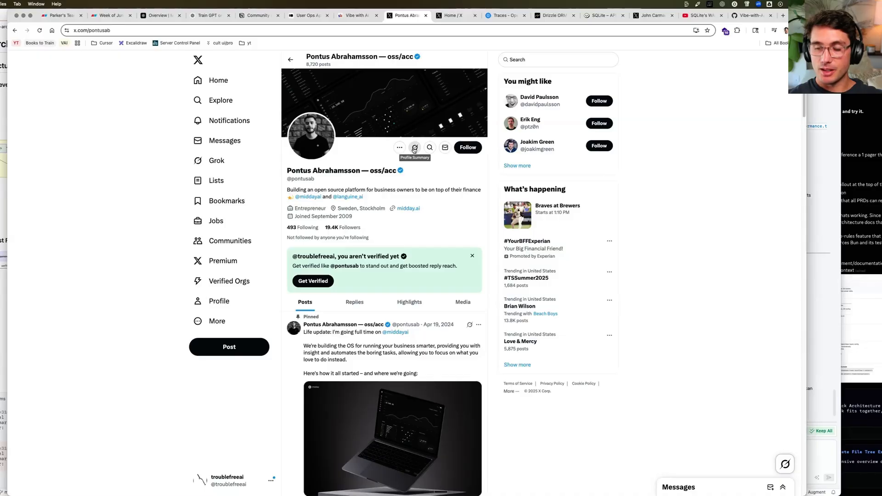
Request a Grok profile summary of the open X profile.
left_click(414, 147)
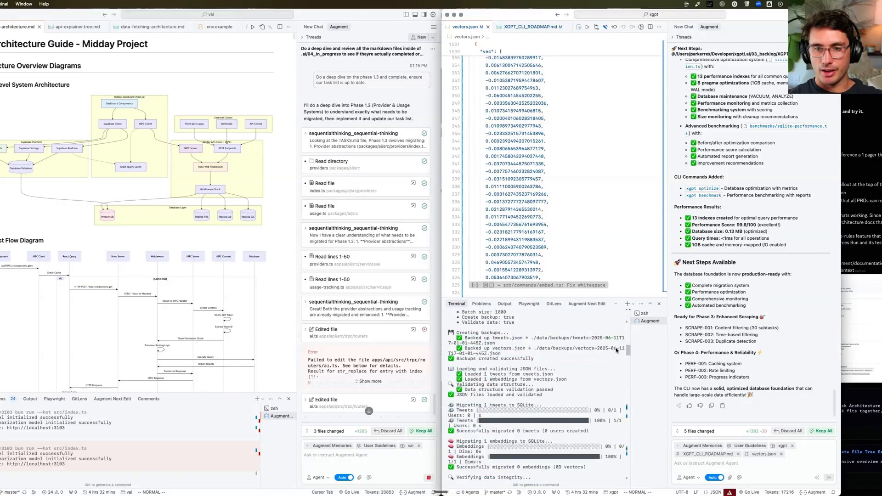
Scroll through the Cursor terminal's migration output before the Grok summary panel appears.
scroll("down", 3)
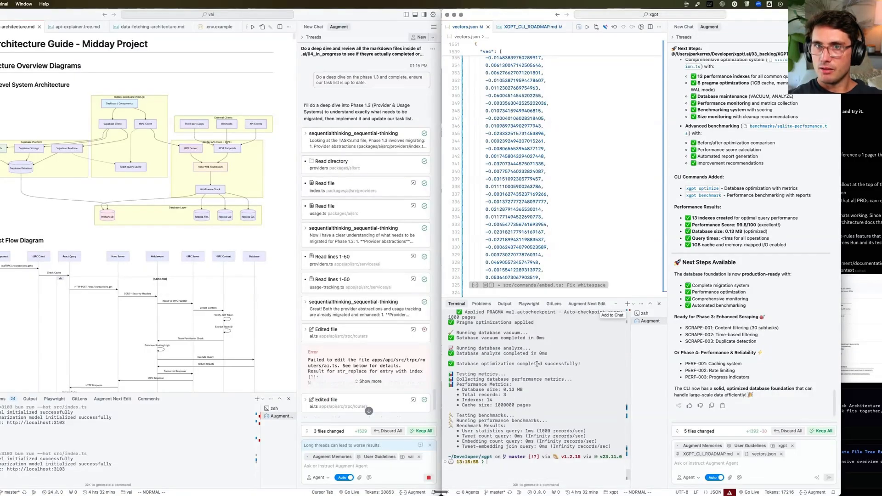
mouse_move(299, 215)
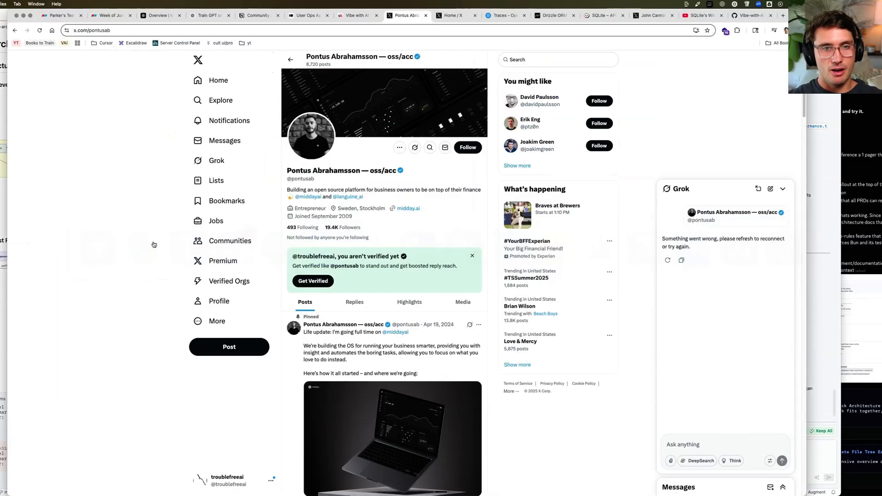
Review the Week of June 9th notes down to the New Stuff list of GitHub connection, just-in-time context and dual agents.
left_click(108, 16)
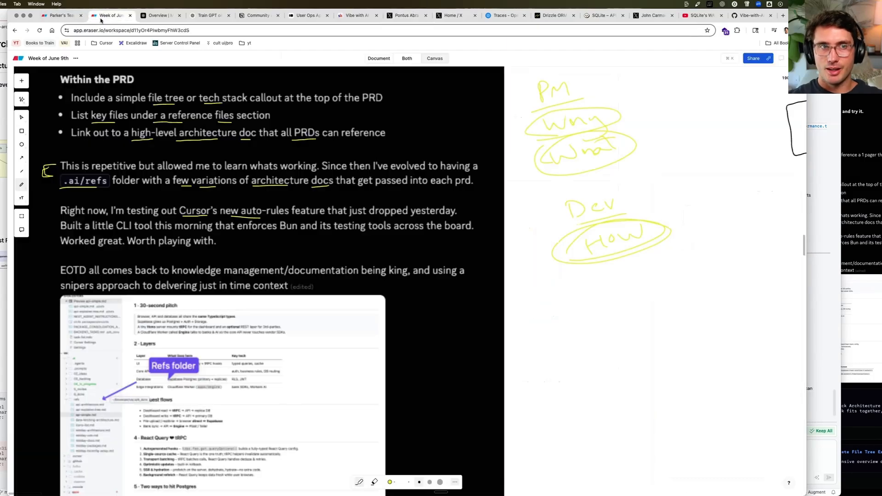
scroll("down", 3)
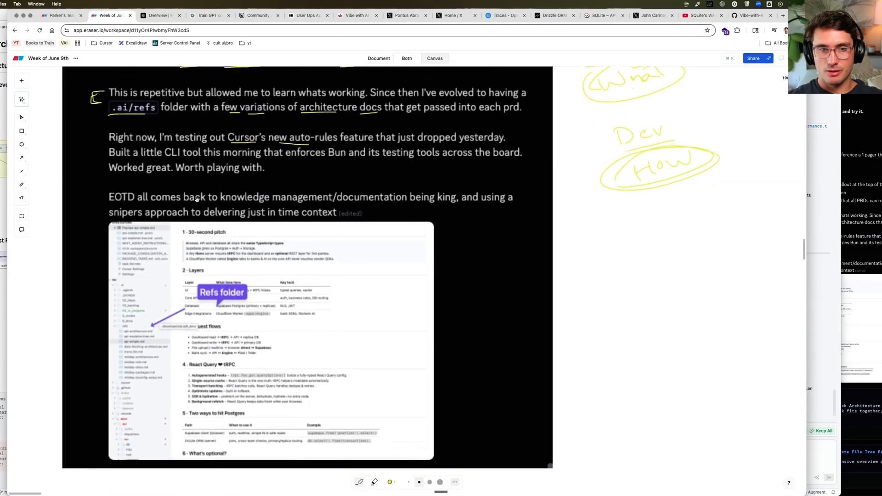
scroll("down", 3)
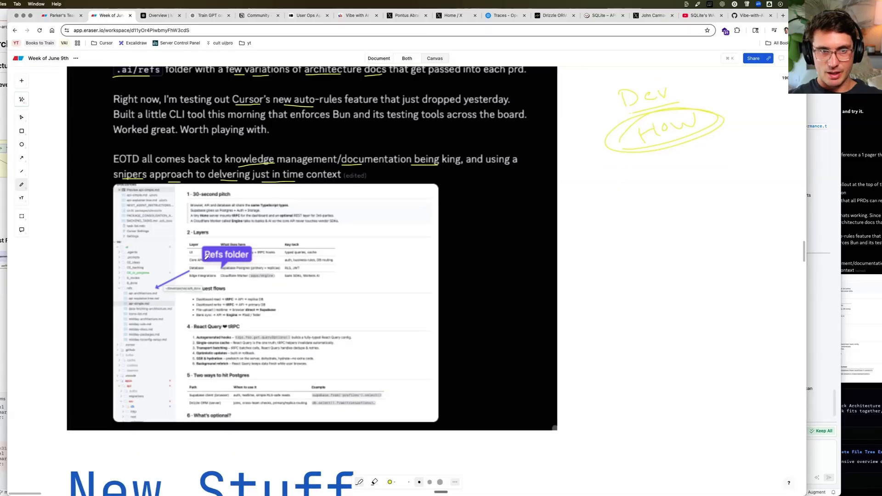
scroll("down", 3)
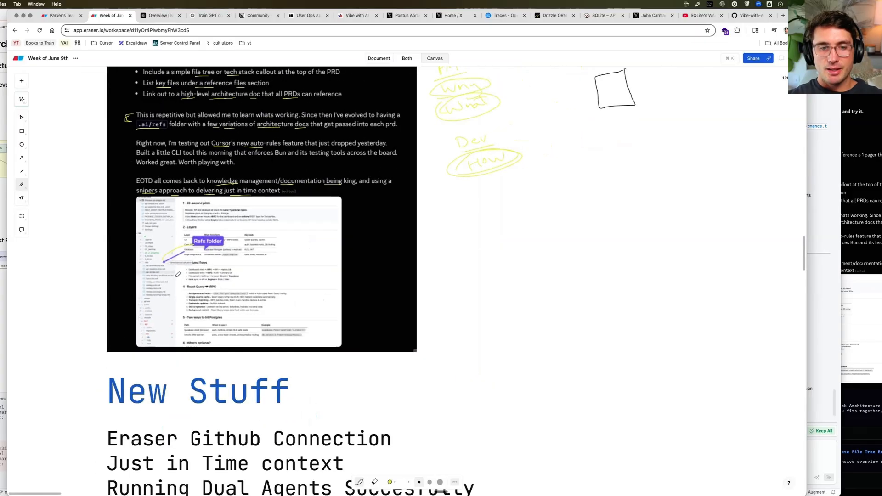
scroll("down", 3)
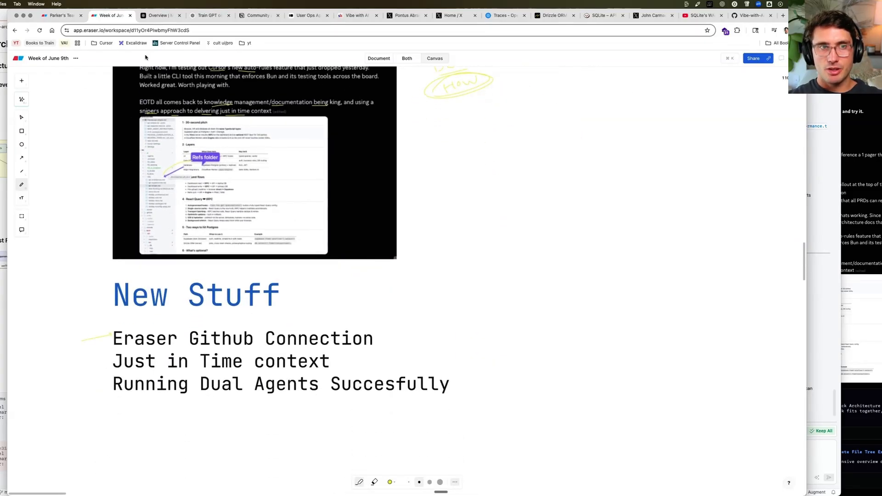
mouse_move(61, 16)
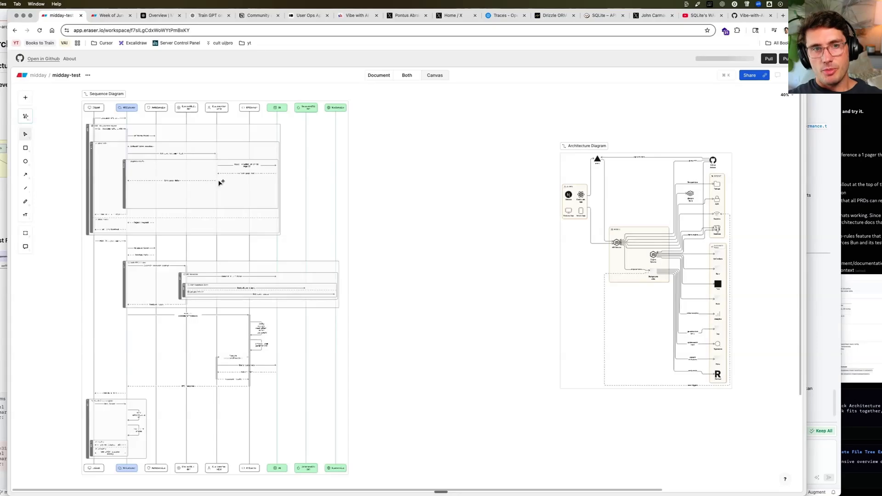
mouse_move(616, 189)
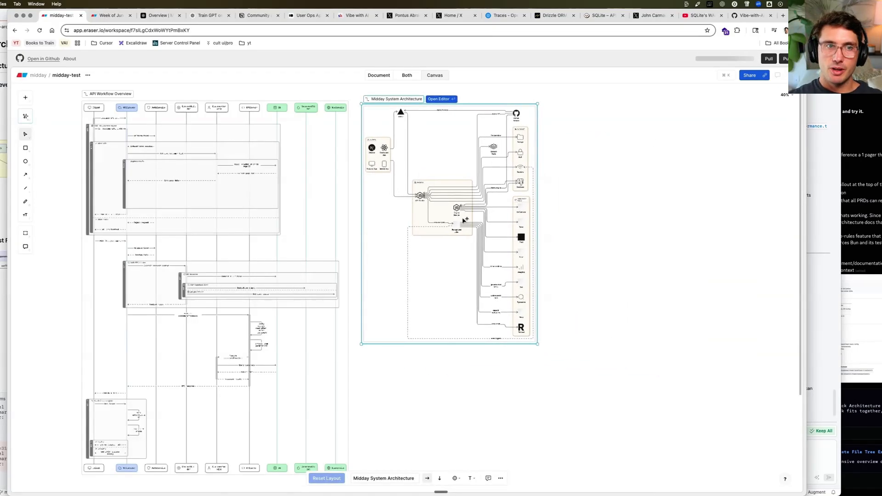
mouse_move(334, 204)
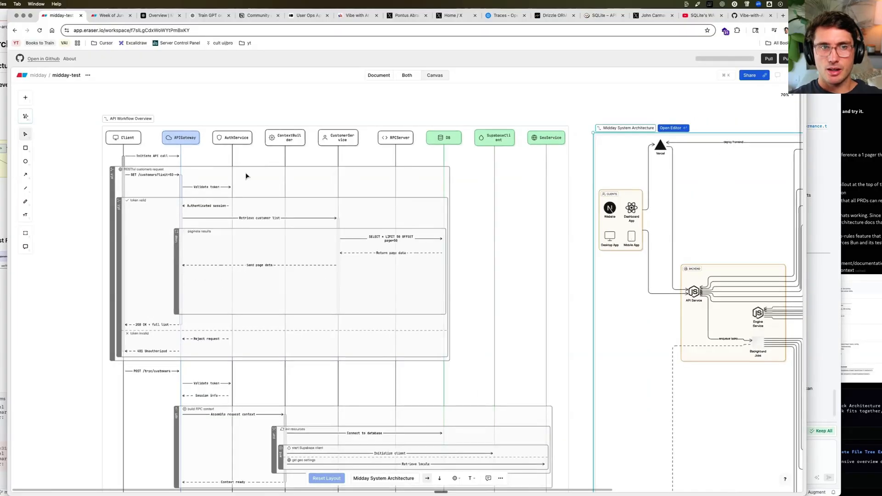
mouse_move(265, 253)
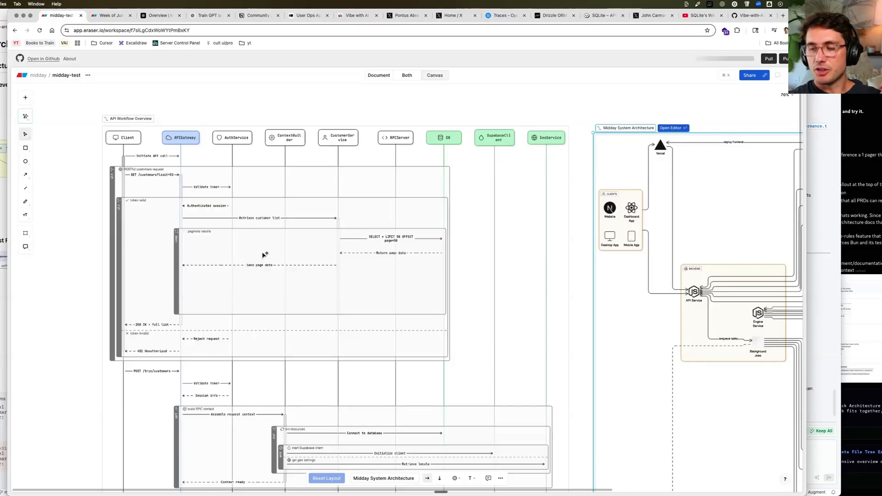
mouse_move(313, 160)
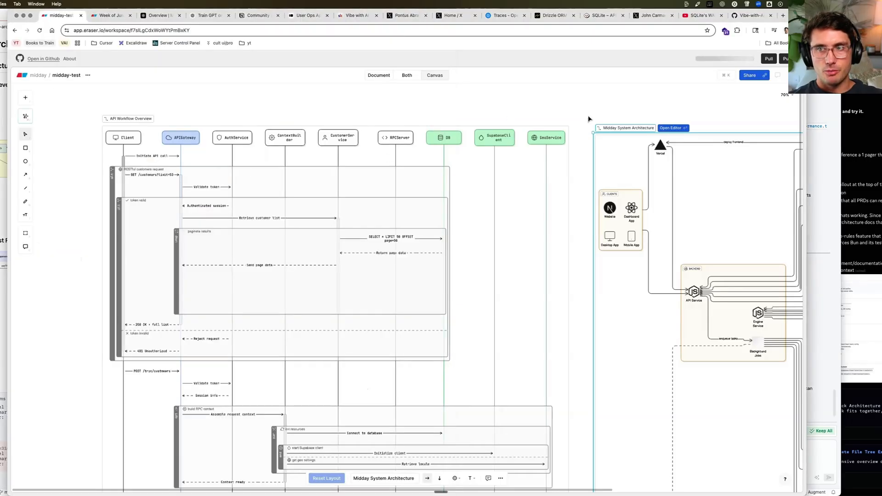
mouse_move(178, 101)
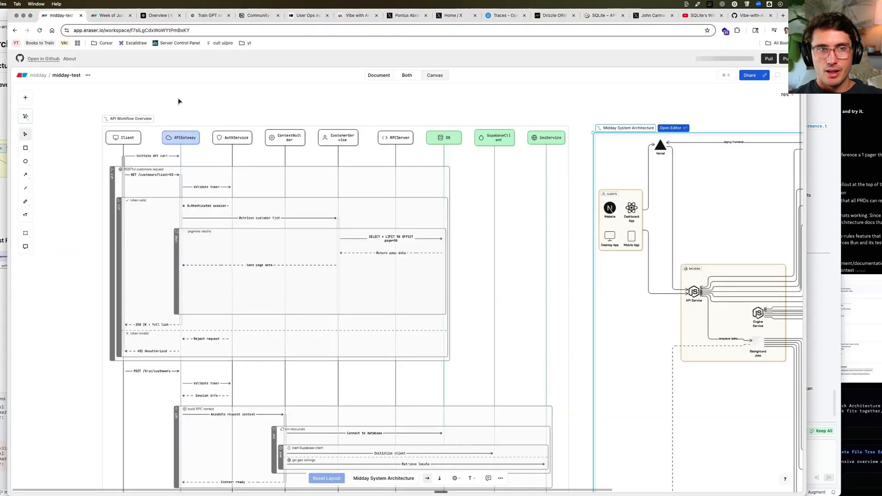
Inspect the API Workflow Overview sequence diagram and the Midday System Architecture diagram on the midday-test canvas.
left_click(129, 118)
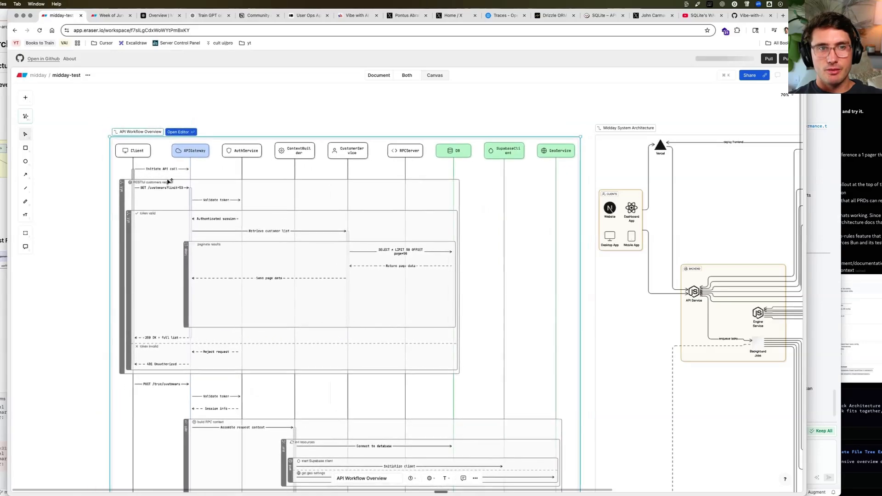
scroll("down", 3)
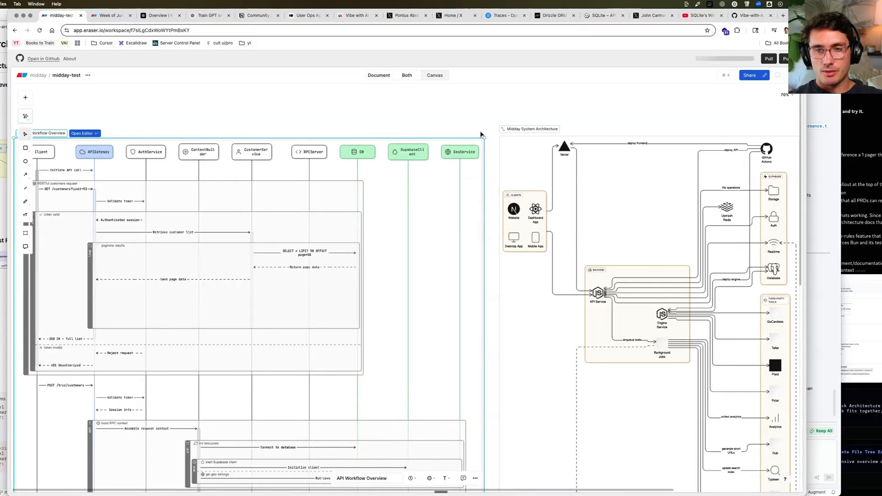
mouse_move(550, 193)
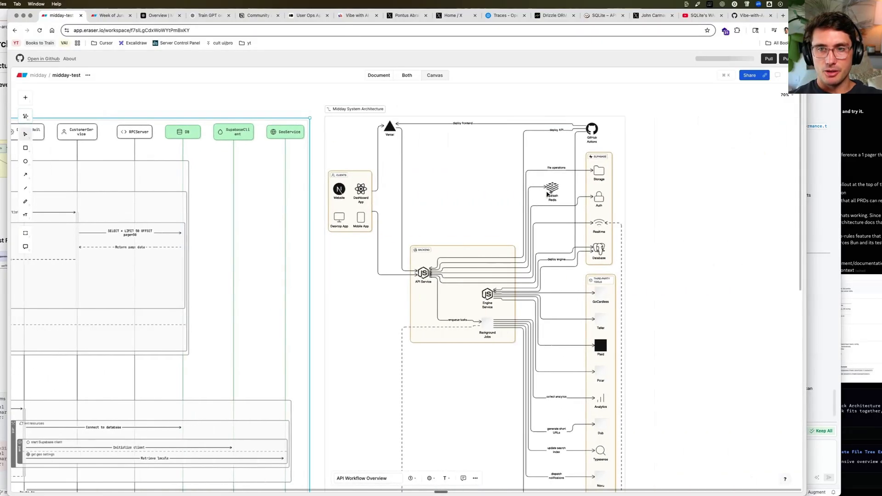
scroll("down", 3)
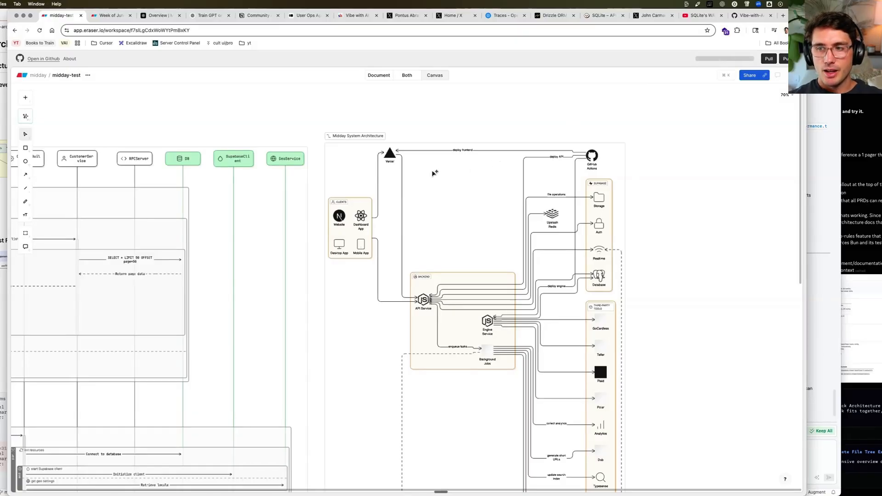
mouse_move(337, 177)
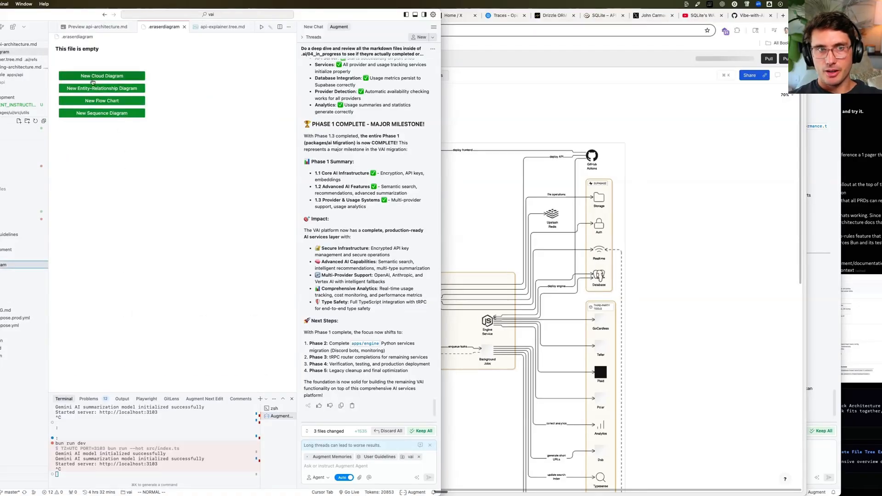
mouse_move(102, 100)
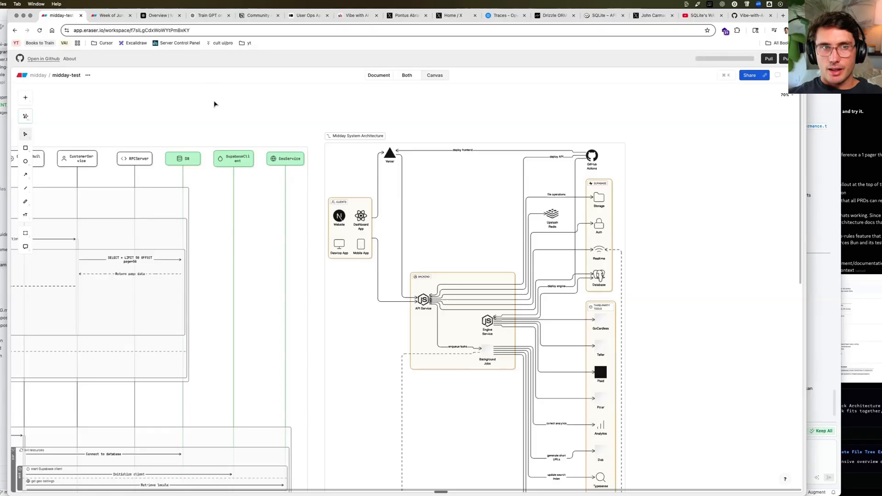
Glance back over the Week of June 9th notes, then move to the YouTube Studio channel page.
left_click(108, 16)
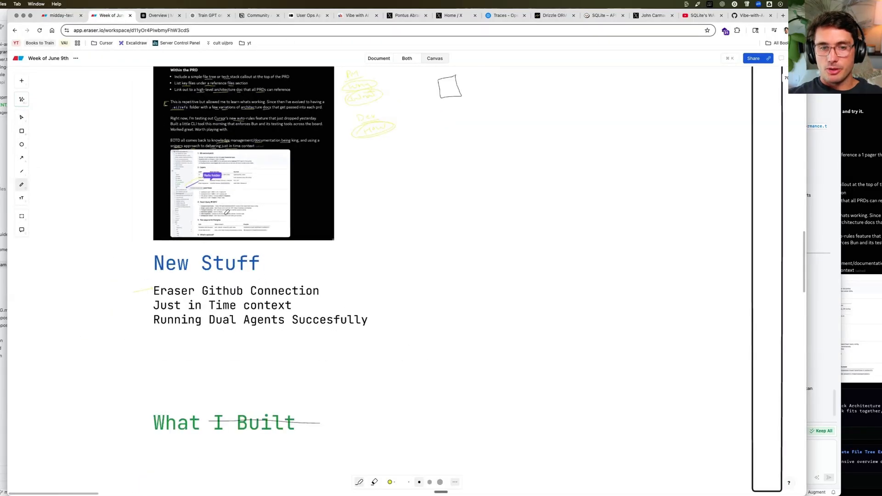
scroll("down", 3)
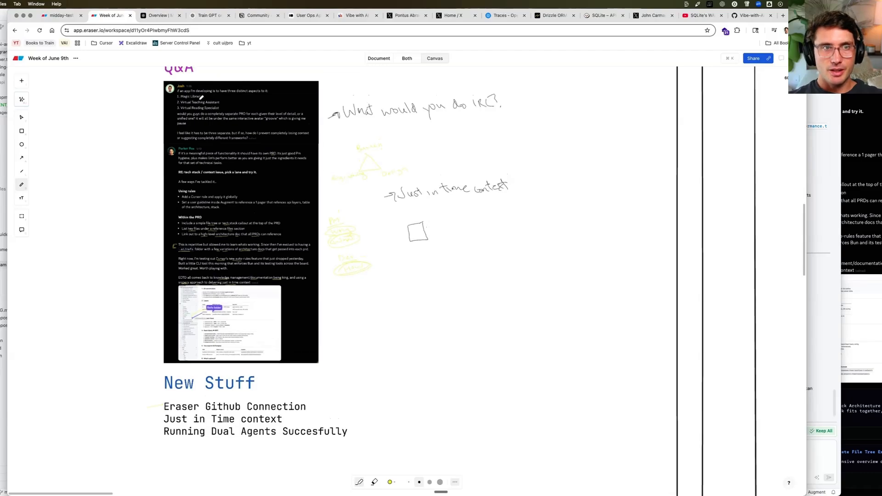
left_click(783, 16)
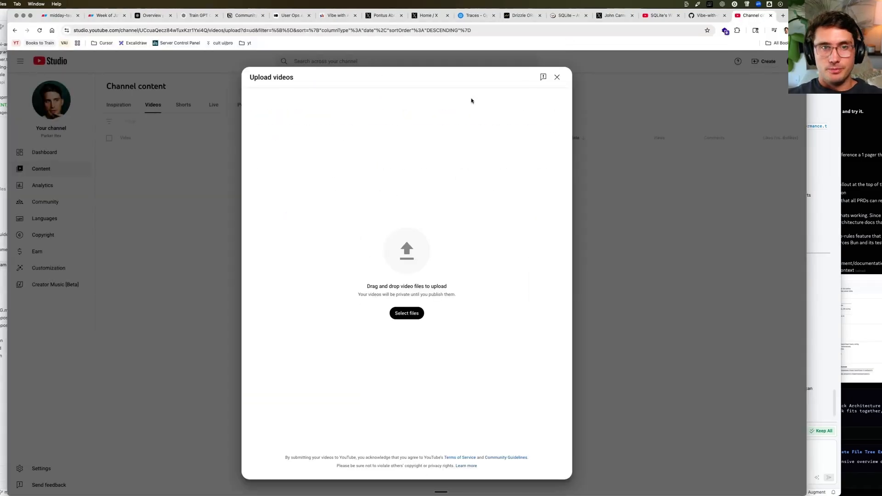
Dismiss the Upload videos dialog and go to the channel's Community comments.
left_click(556, 78)
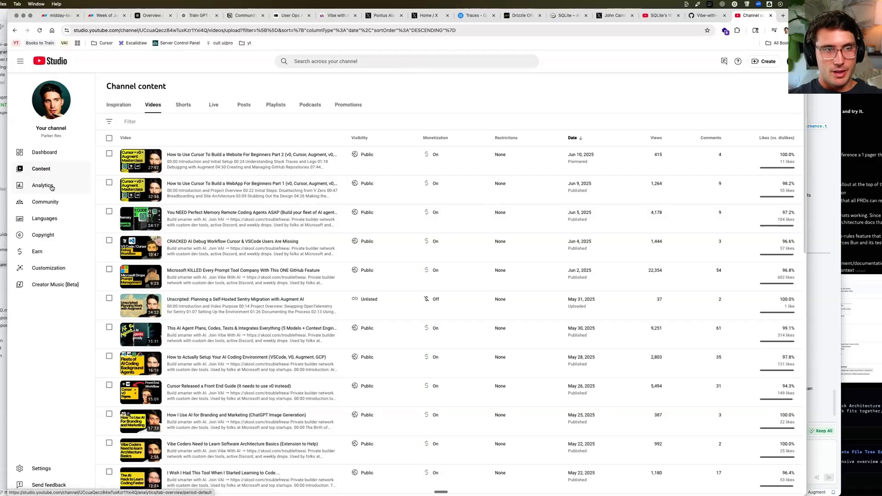
left_click(45, 202)
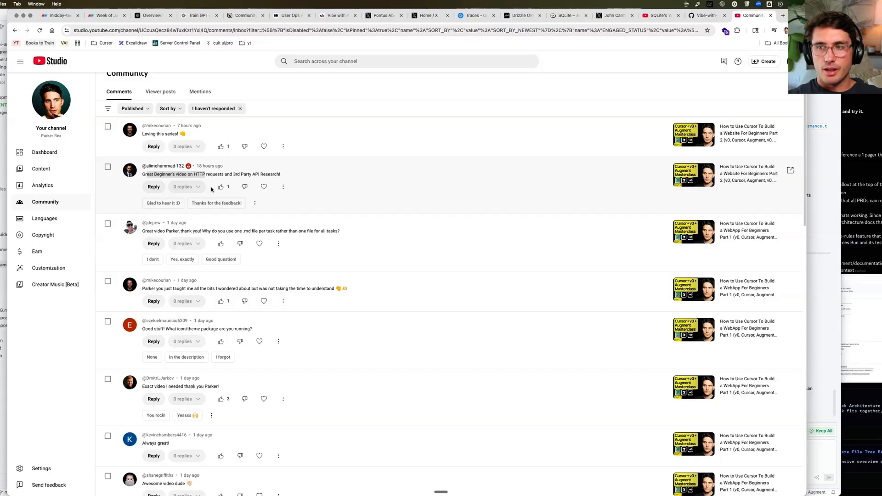
mouse_move(215, 286)
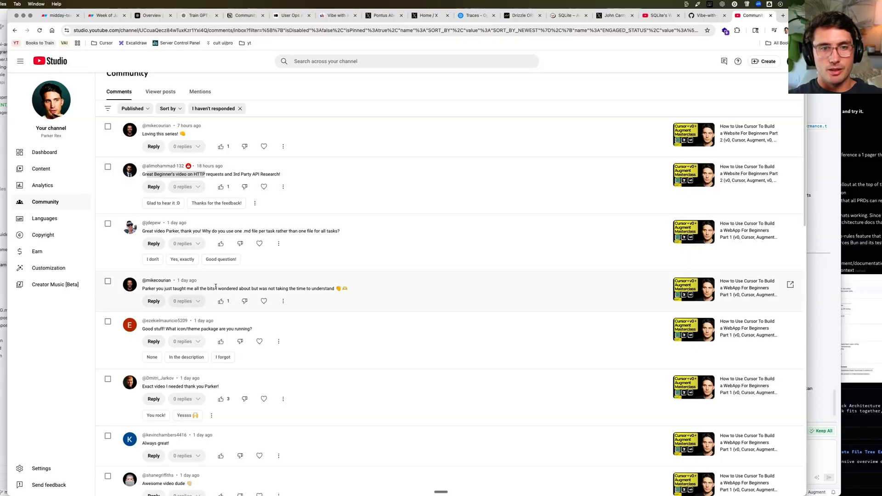
Work through the unresponded comments, hearting several including 'Loving this series!' and 'Awesome video dude'.
scroll("up", 3)
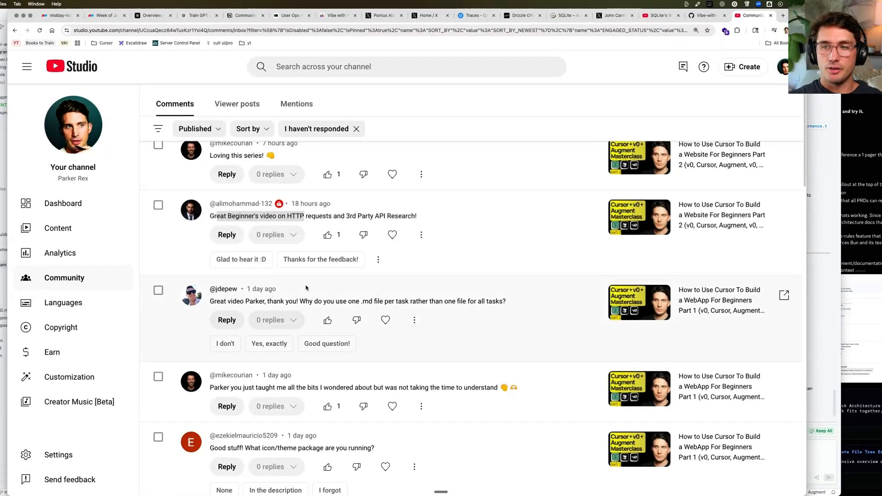
scroll("up", 3)
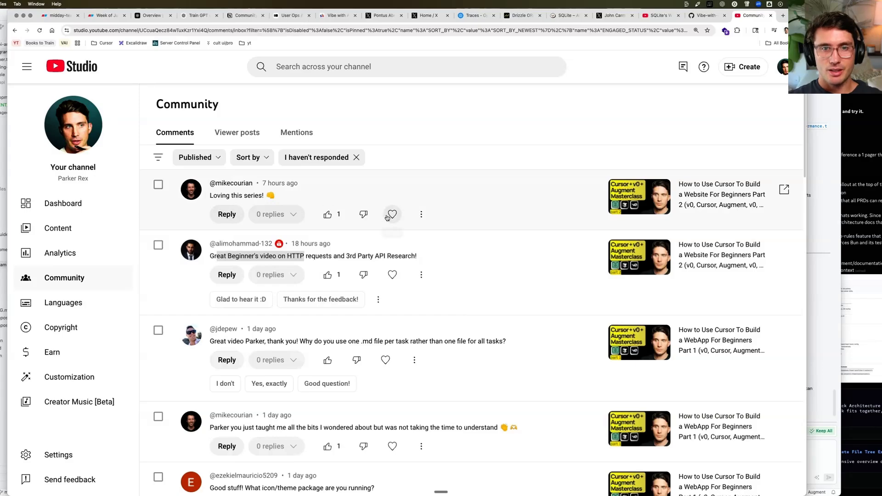
scroll("down", 3)
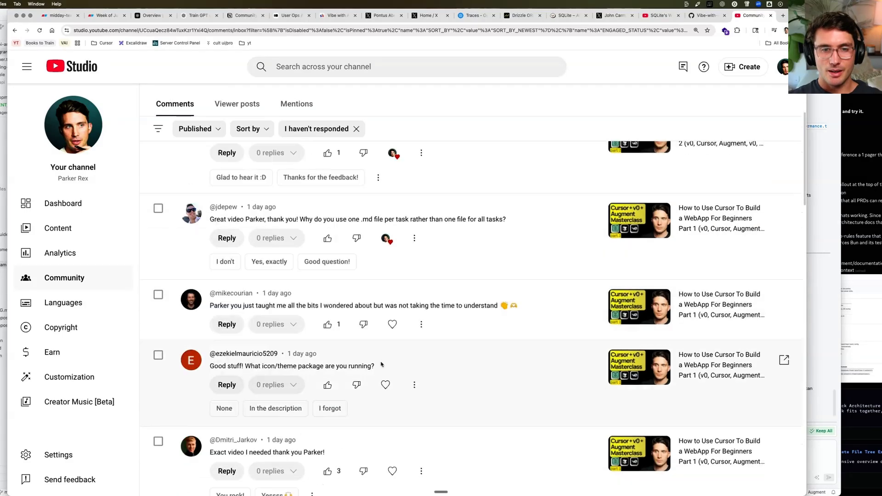
scroll("down", 3)
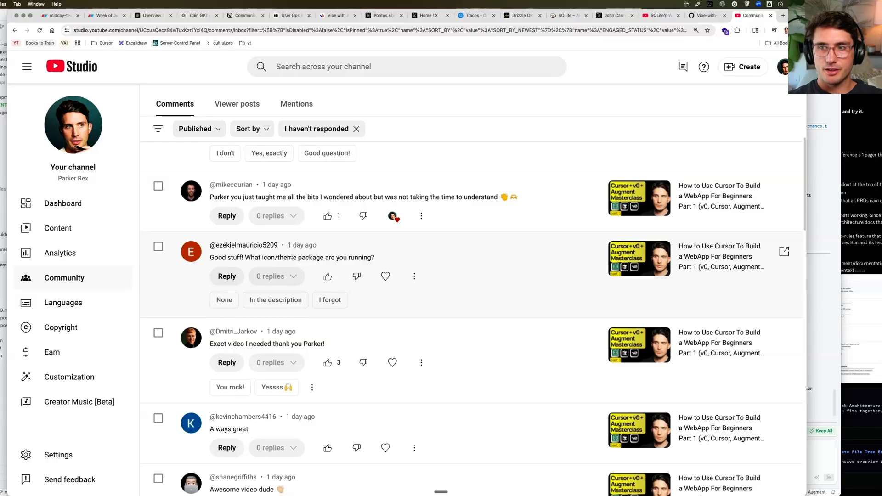
mouse_move(285, 269)
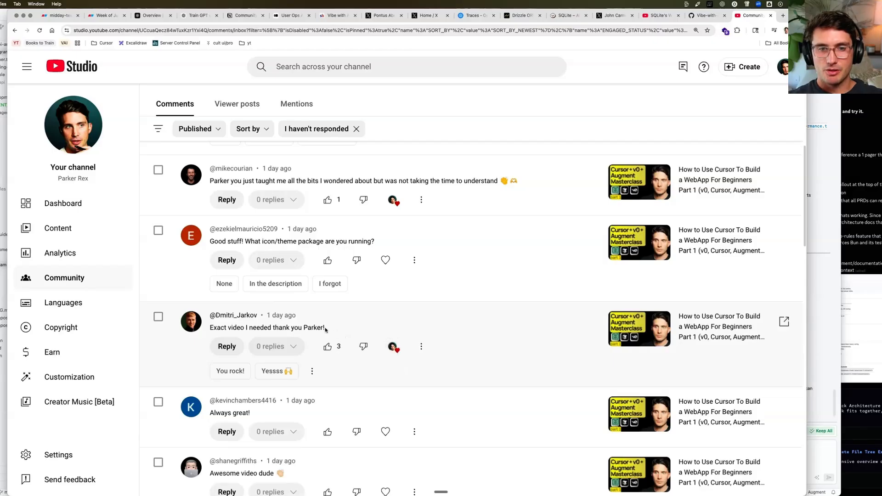
scroll("down", 3)
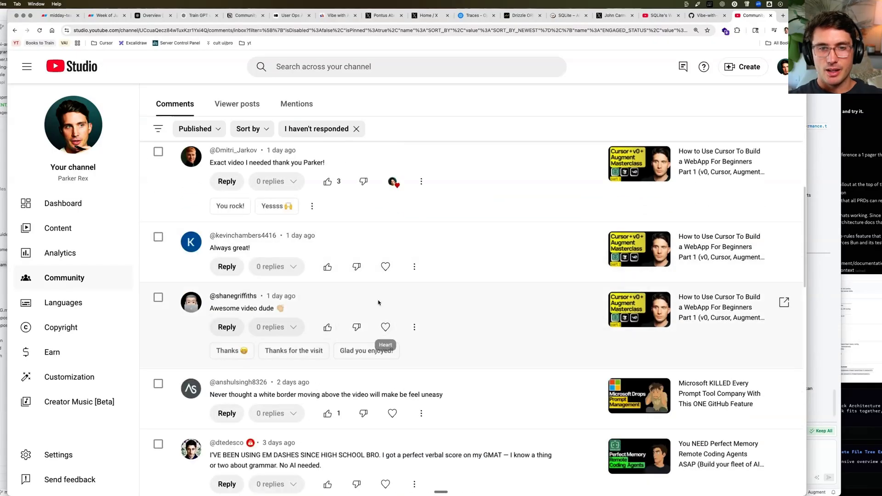
scroll("down", 3)
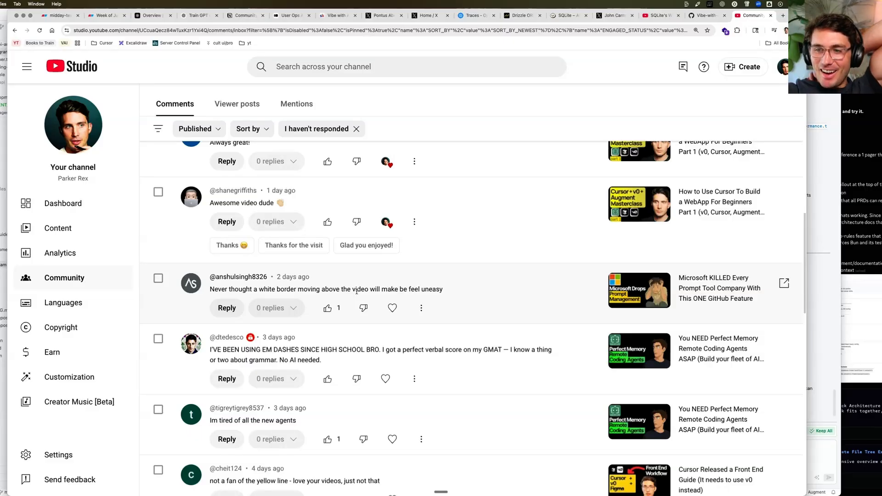
mouse_move(361, 297)
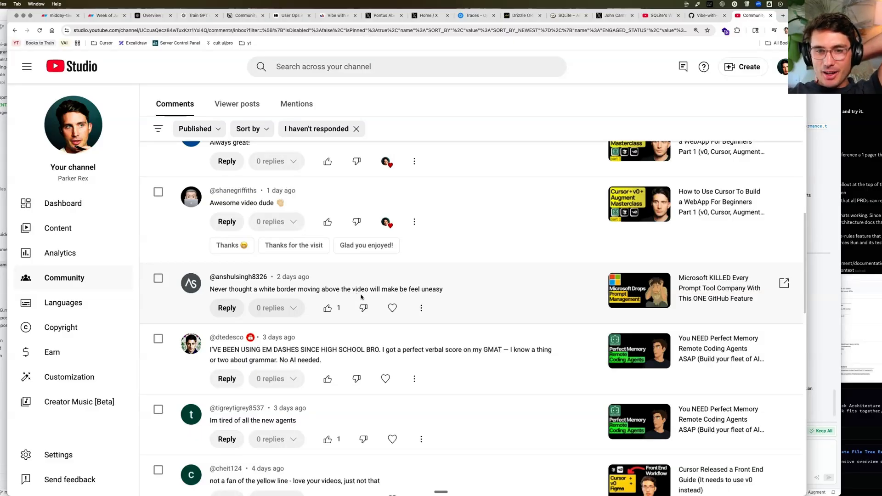
Heart the white-border and em dashes comments and reply to the latter asking about their score on the ACT.
left_click(392, 308)
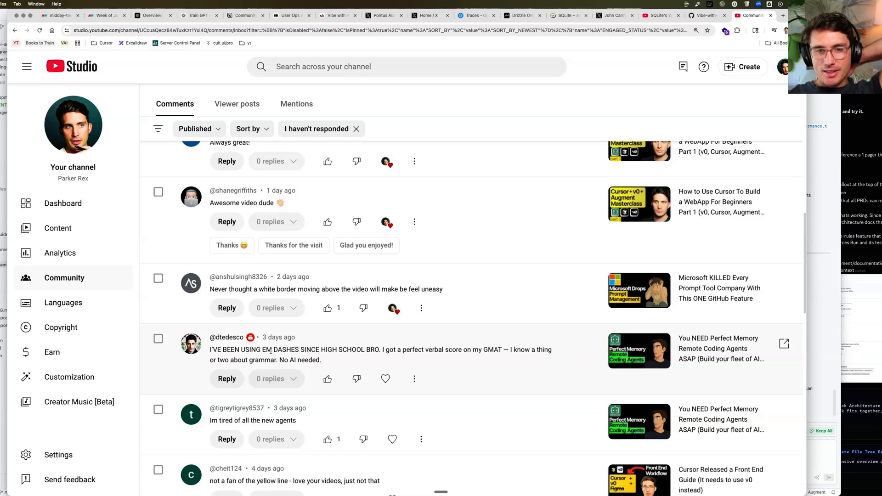
mouse_move(355, 378)
type("DANG what was y")
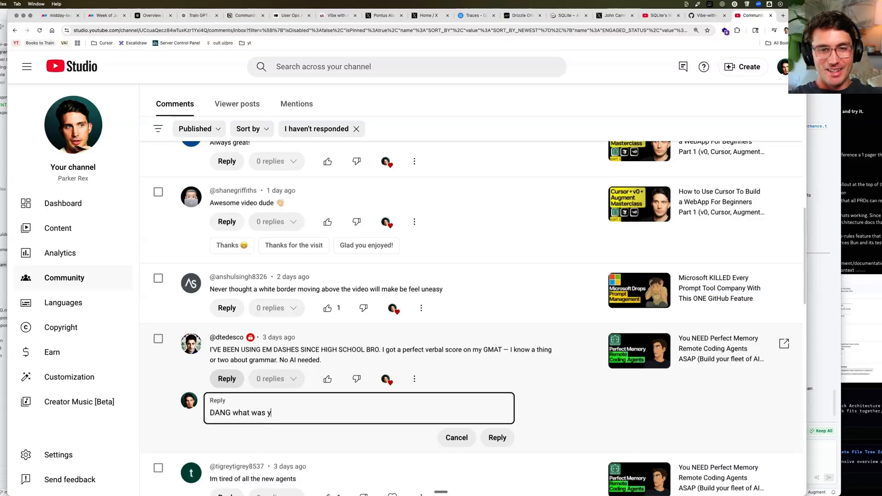
type("our E")
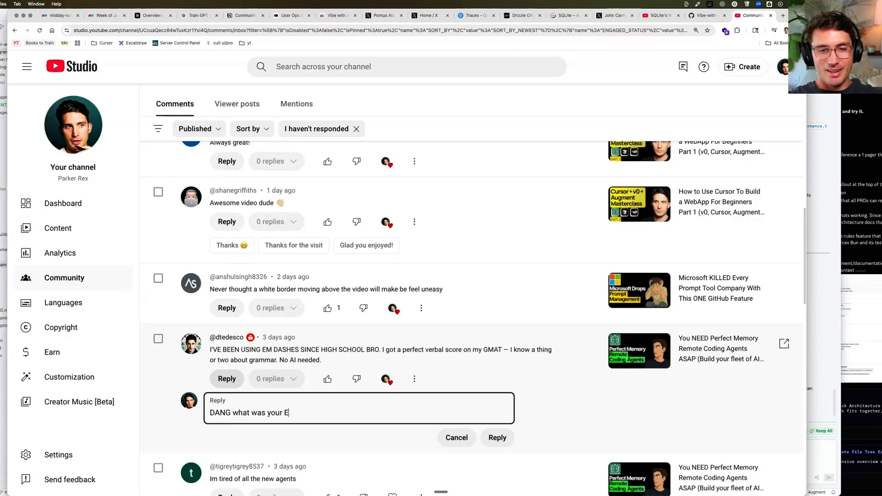
type("score on the act")
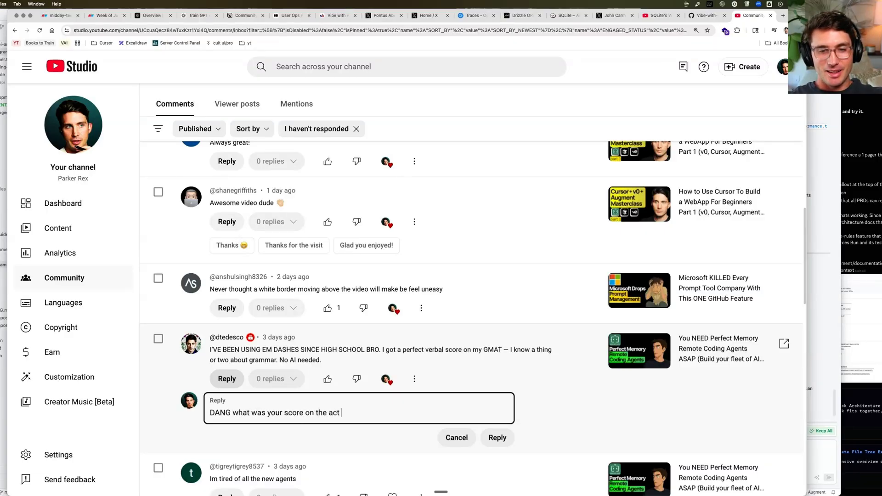
left_click(496, 437)
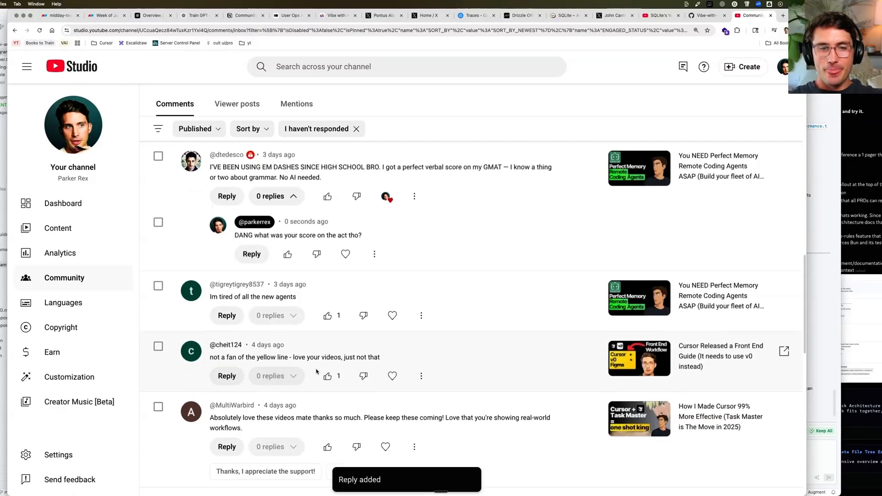
scroll("down", 3)
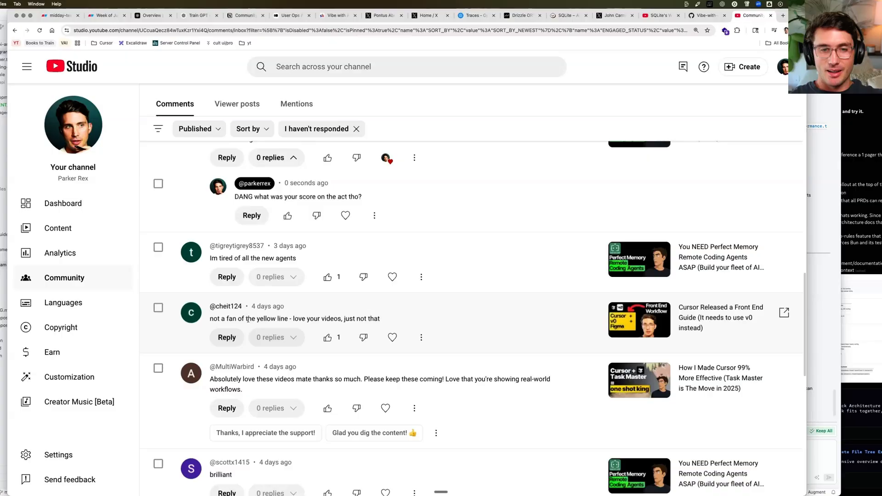
mouse_move(266, 389)
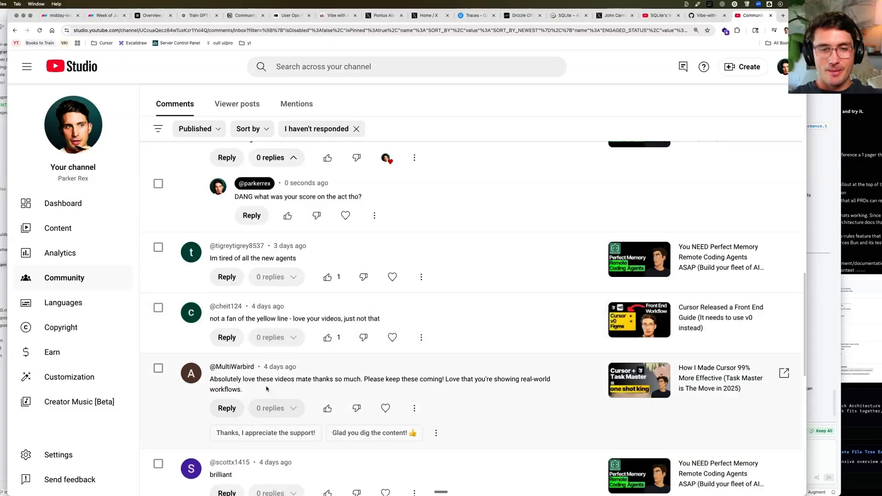
scroll("down", 3)
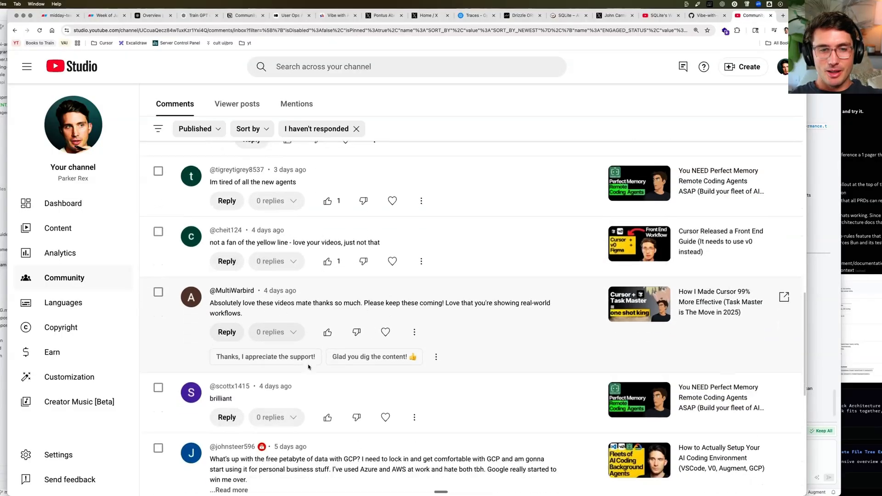
scroll("down", 3)
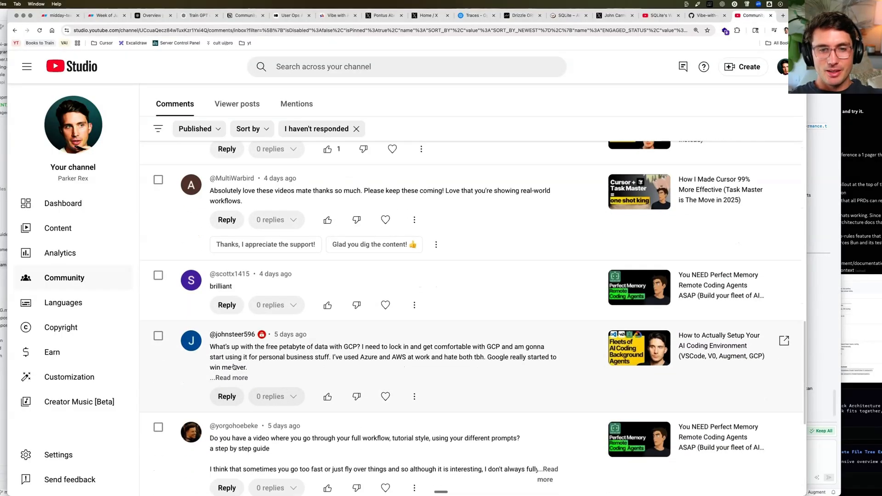
left_click(228, 378)
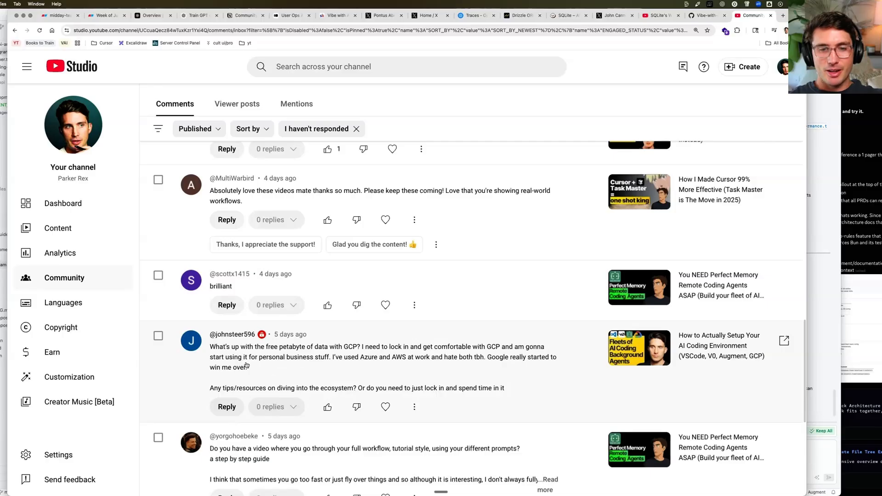
scroll("down", 3)
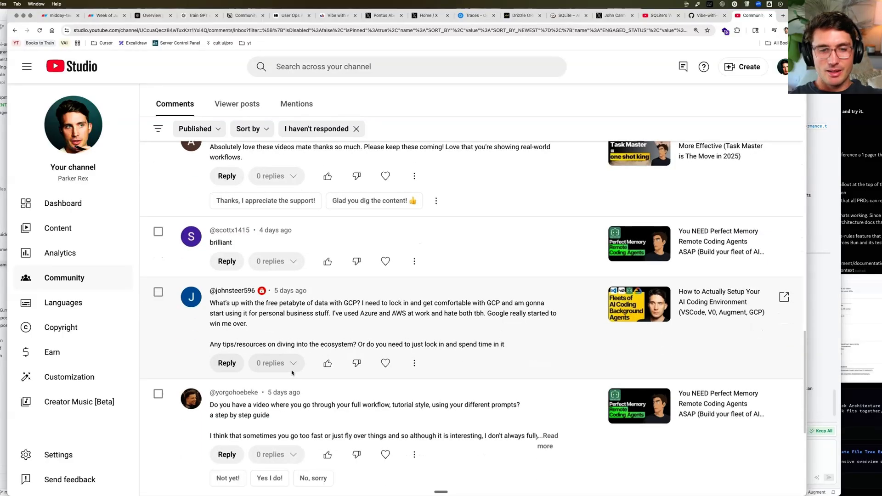
scroll("down", 3)
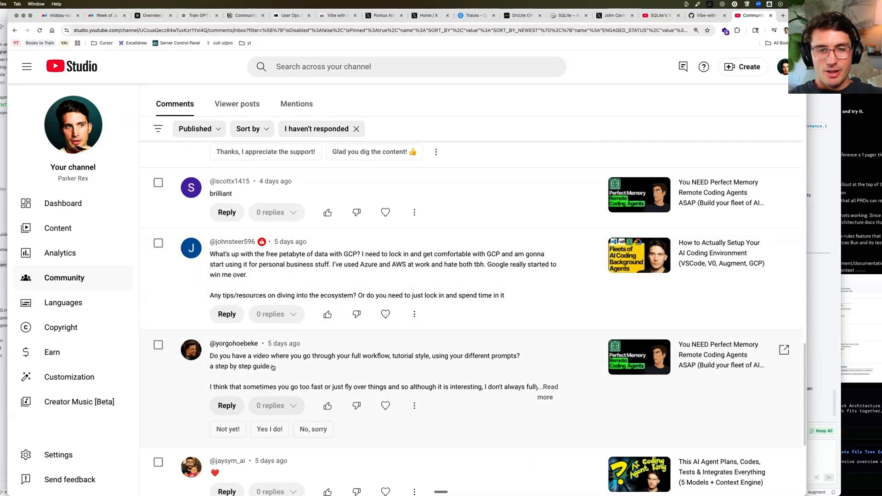
scroll("down", 3)
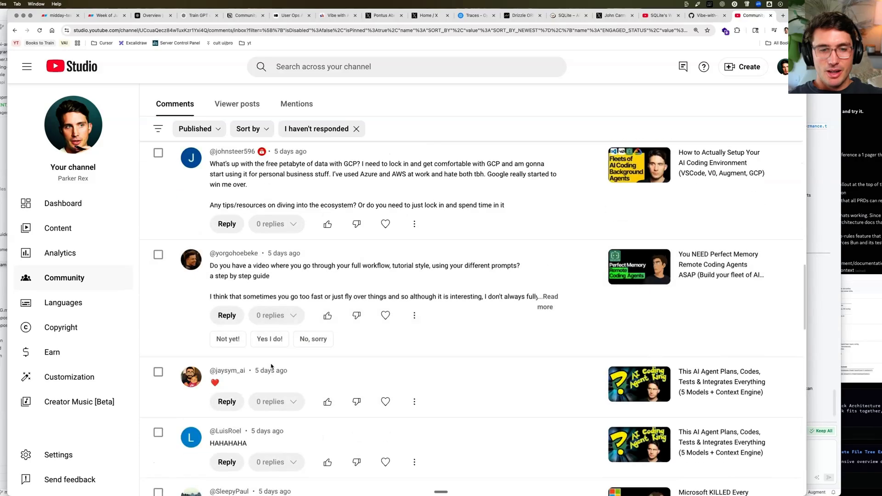
scroll("down", 3)
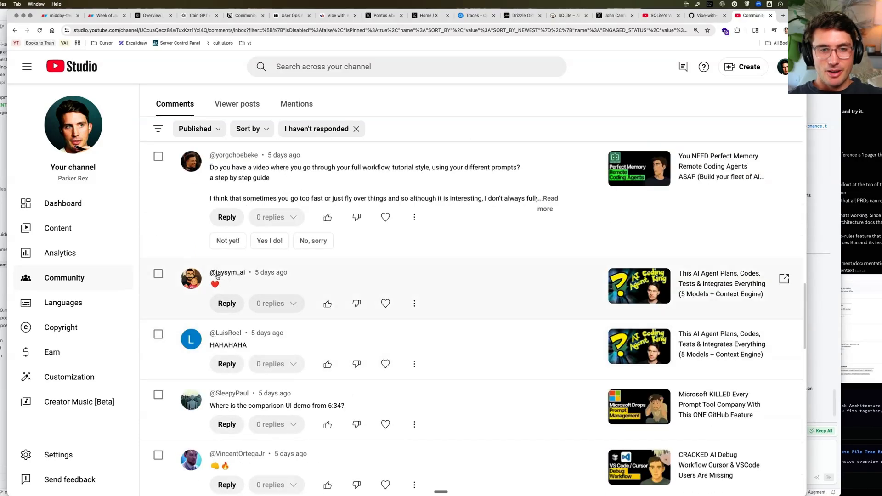
scroll("down", 3)
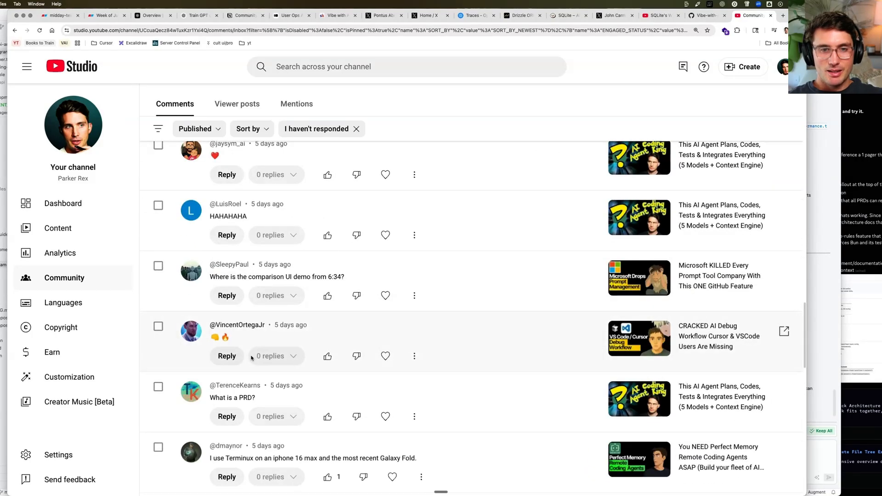
scroll("down", 3)
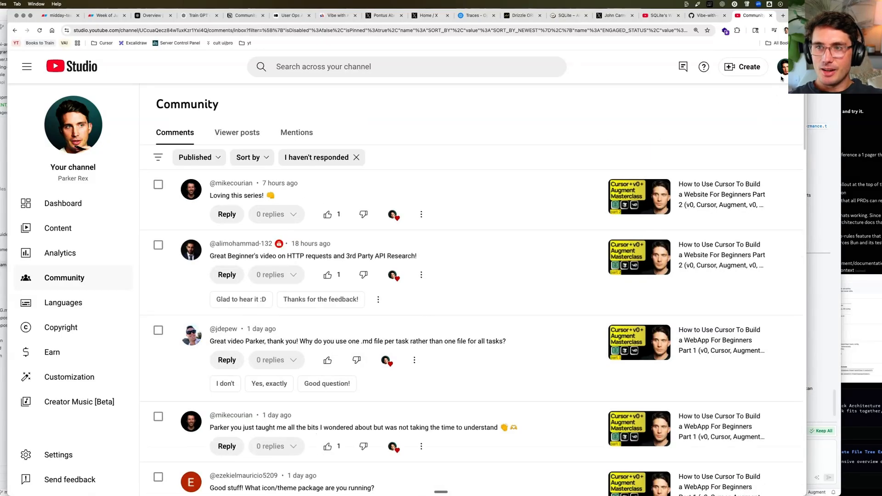
Switch the studio to the Parker Rex Daily Uploads channel to see its unresponded Community comments.
left_click(783, 66)
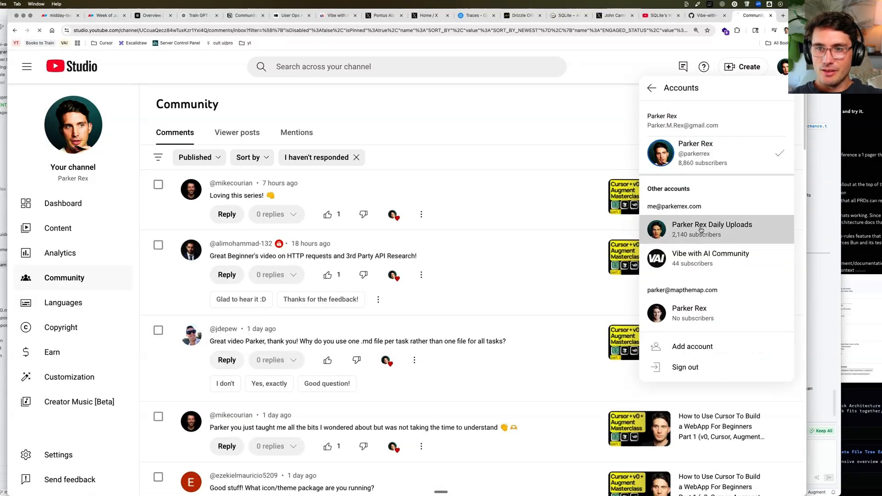
left_click(711, 229)
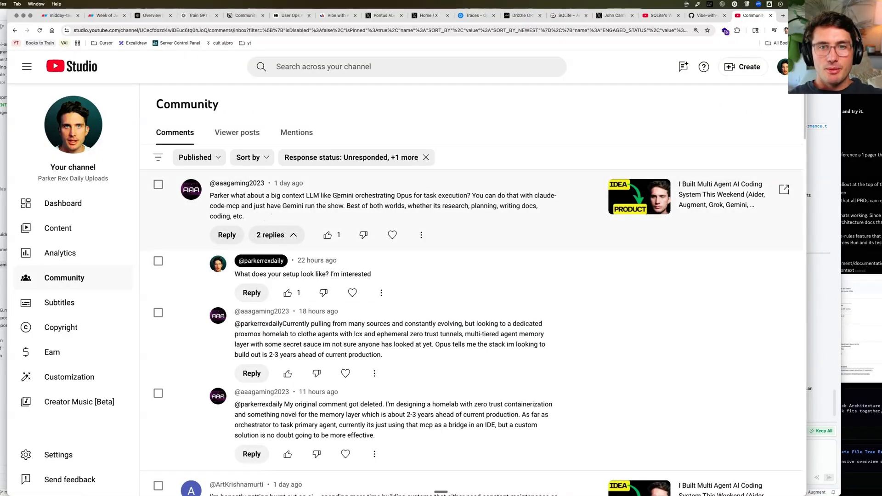
mouse_move(453, 194)
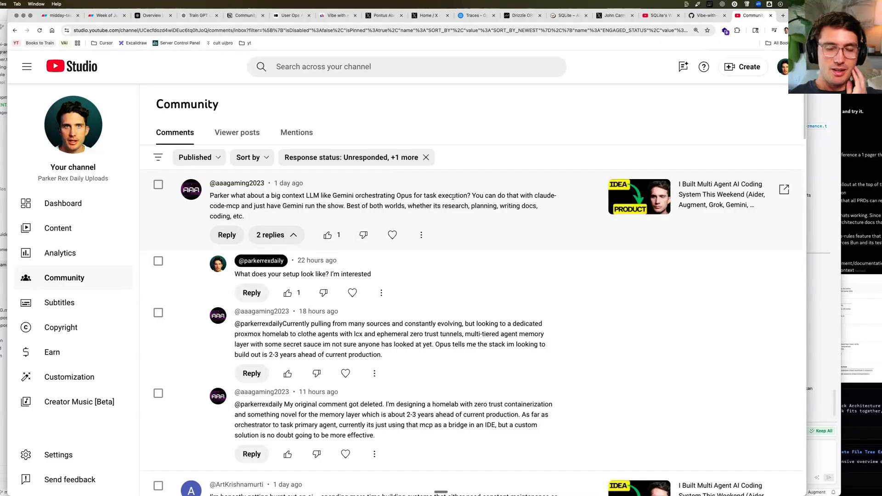
mouse_move(266, 223)
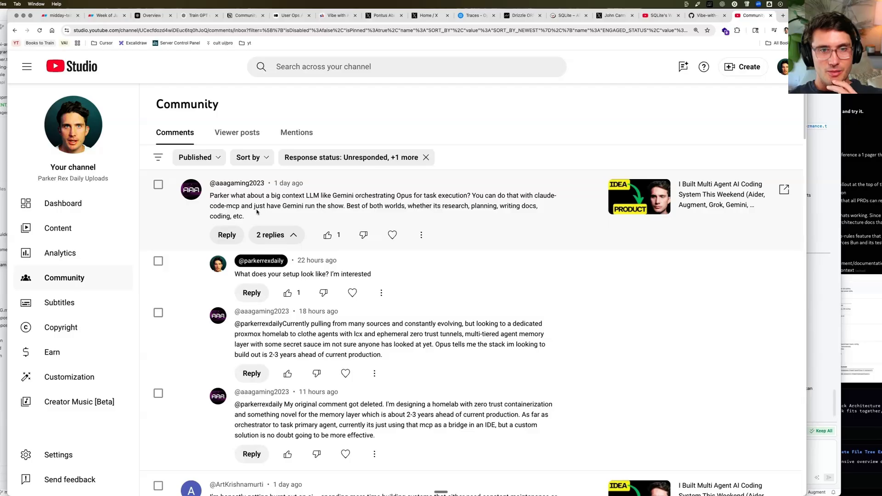
mouse_move(370, 212)
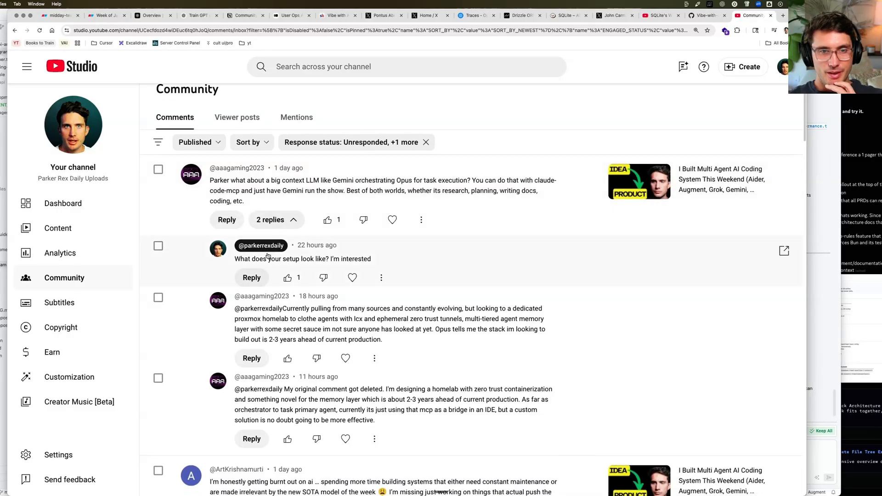
scroll("down", 3)
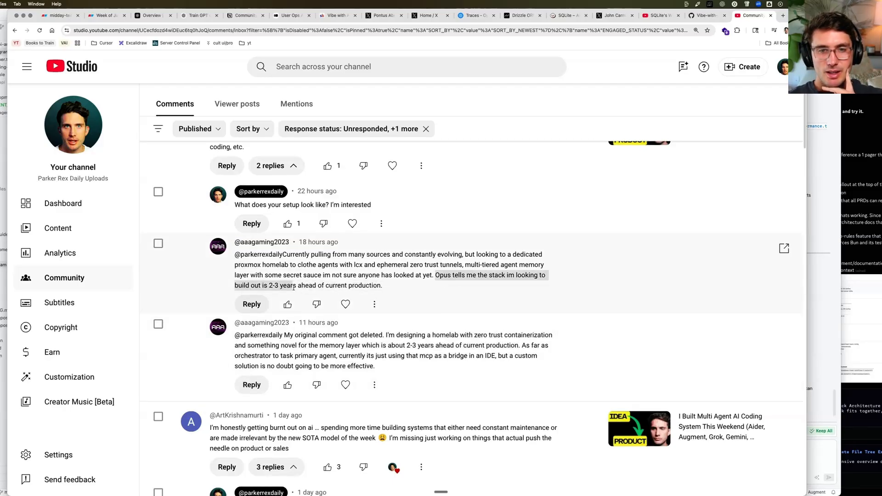
mouse_move(344, 304)
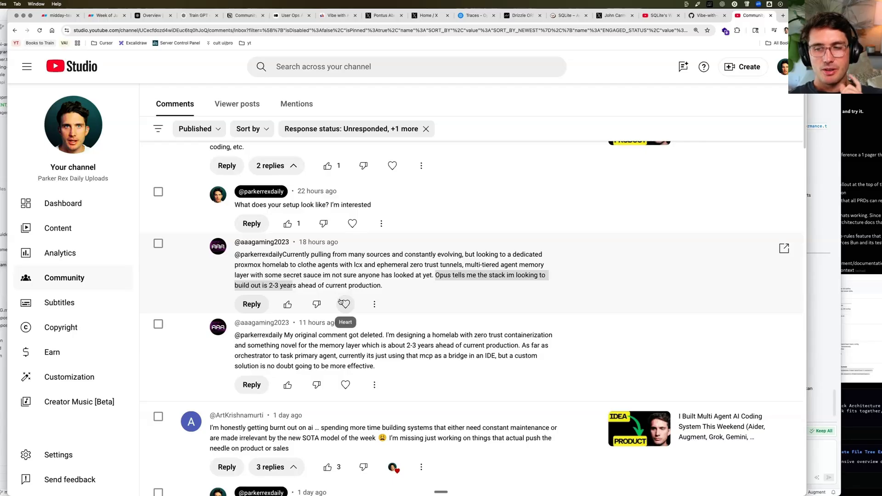
scroll("down", 3)
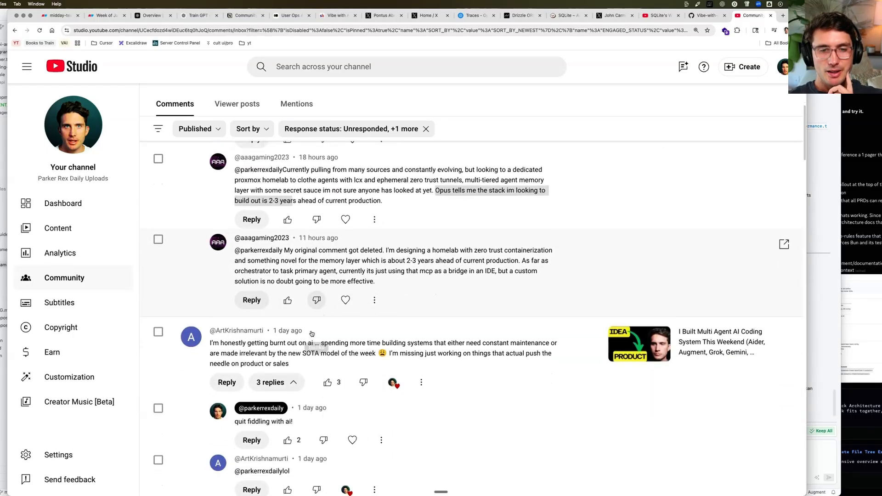
scroll("down", 3)
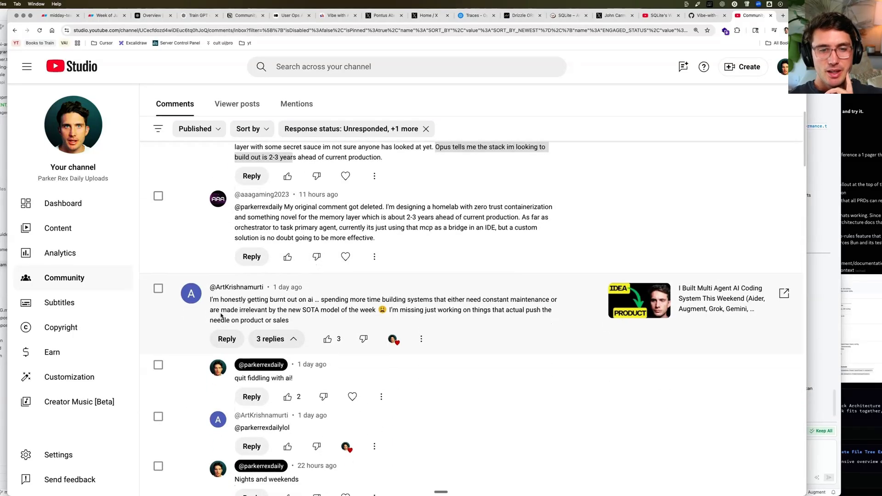
scroll("down", 3)
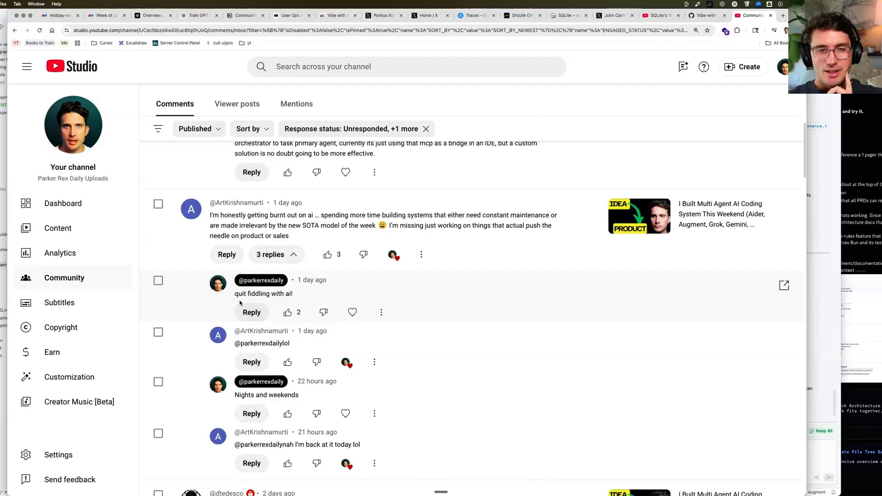
scroll("down", 3)
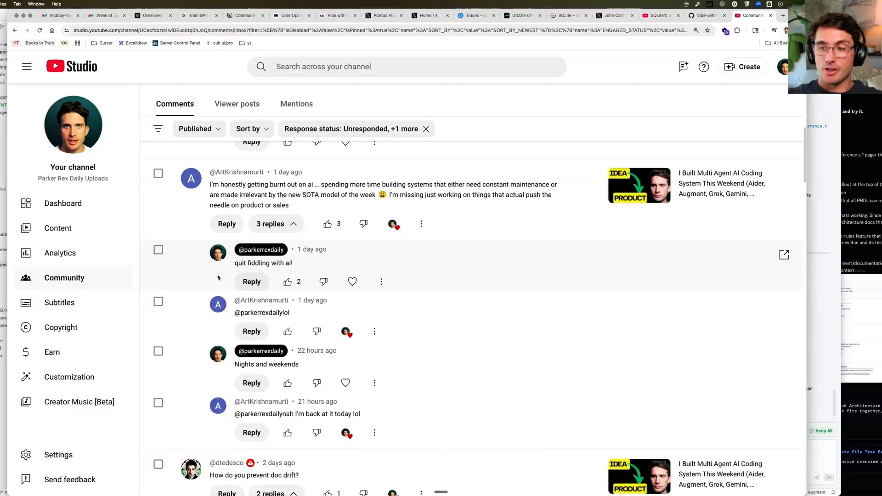
scroll("down", 3)
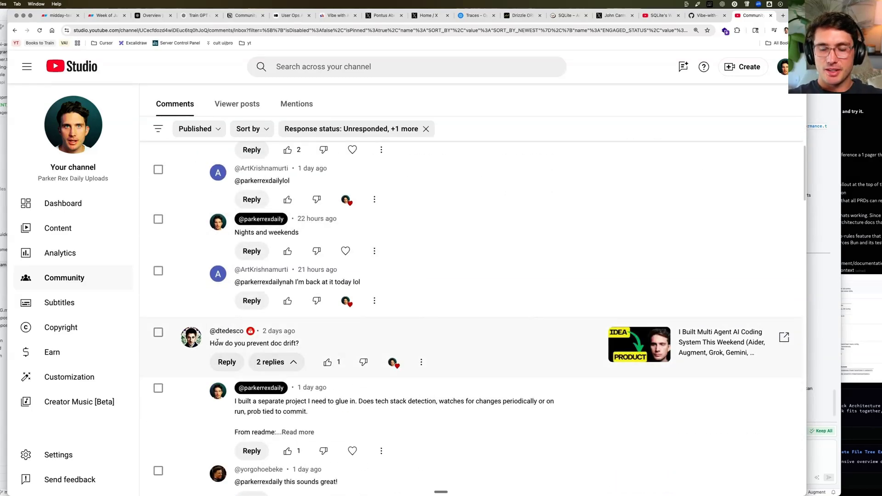
scroll("down", 3)
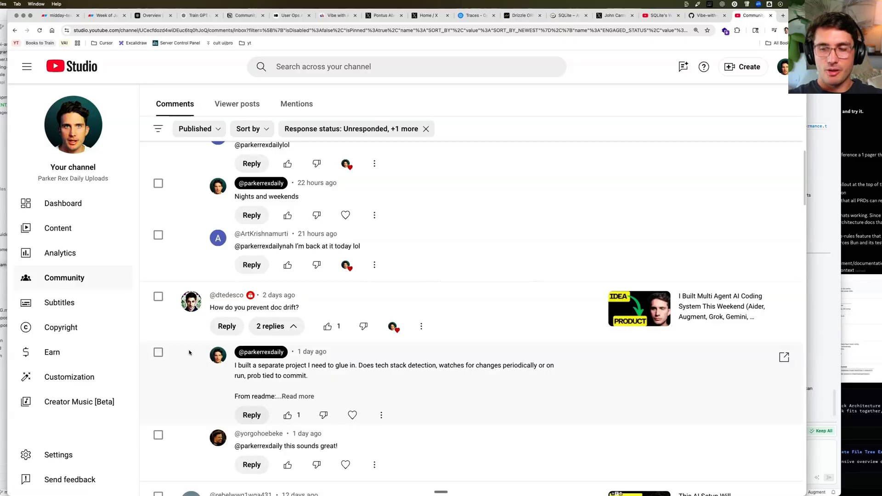
scroll("down", 3)
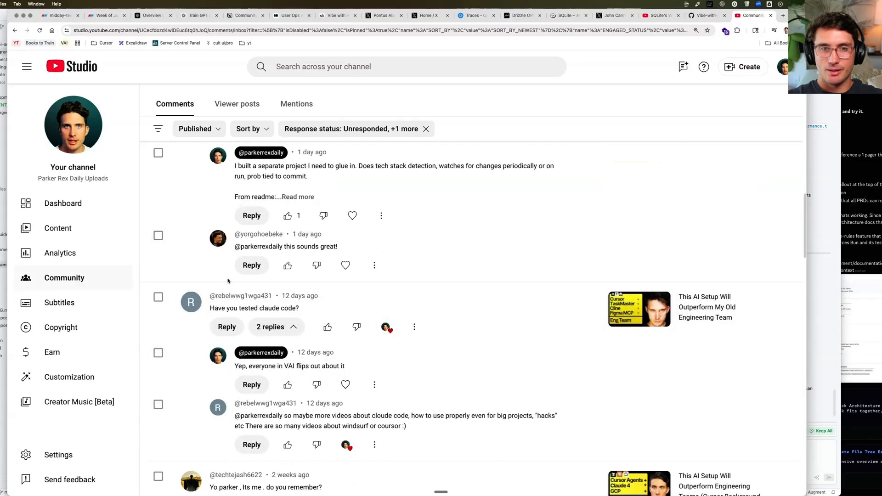
scroll("down", 3)
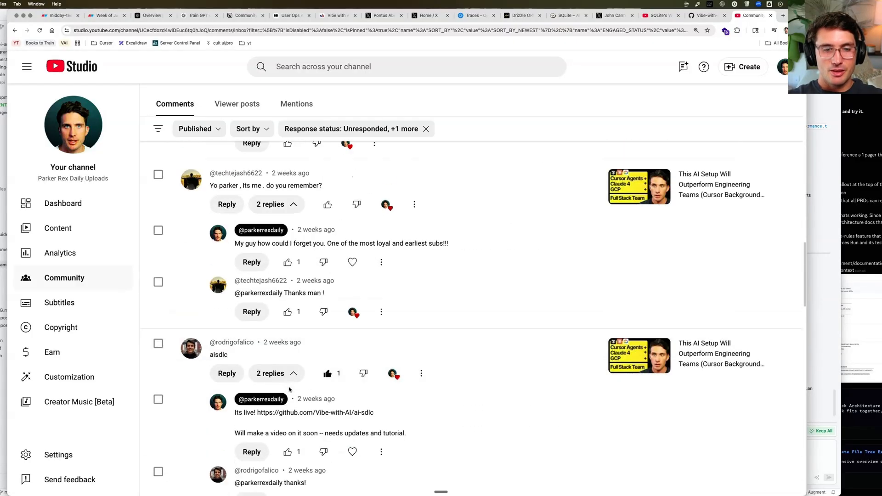
scroll("down", 3)
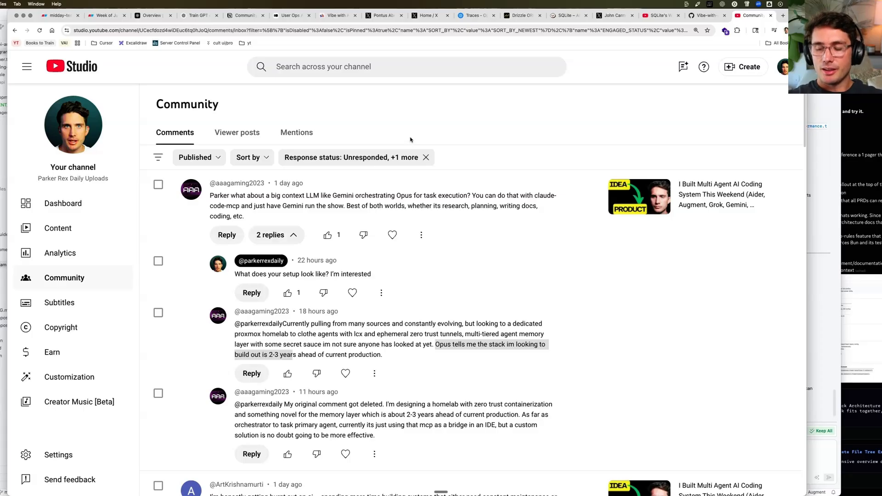
mouse_move(134, 67)
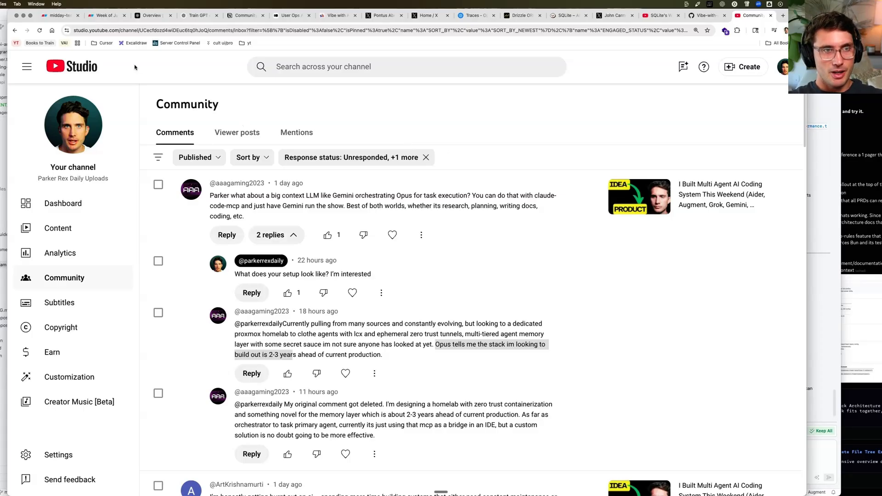
mouse_move(472, 82)
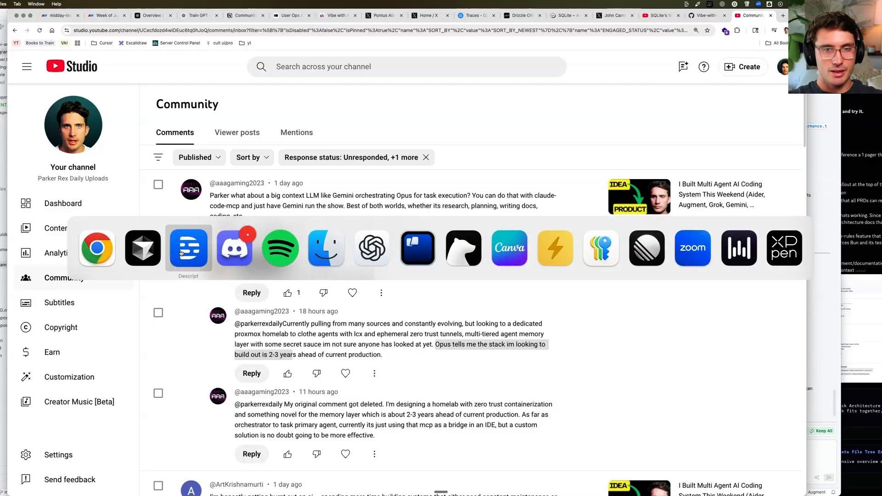
left_click(270, 234)
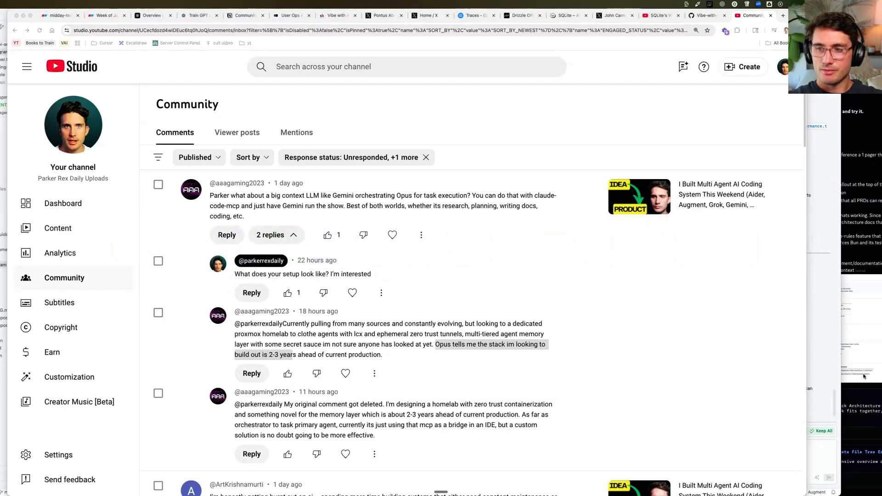